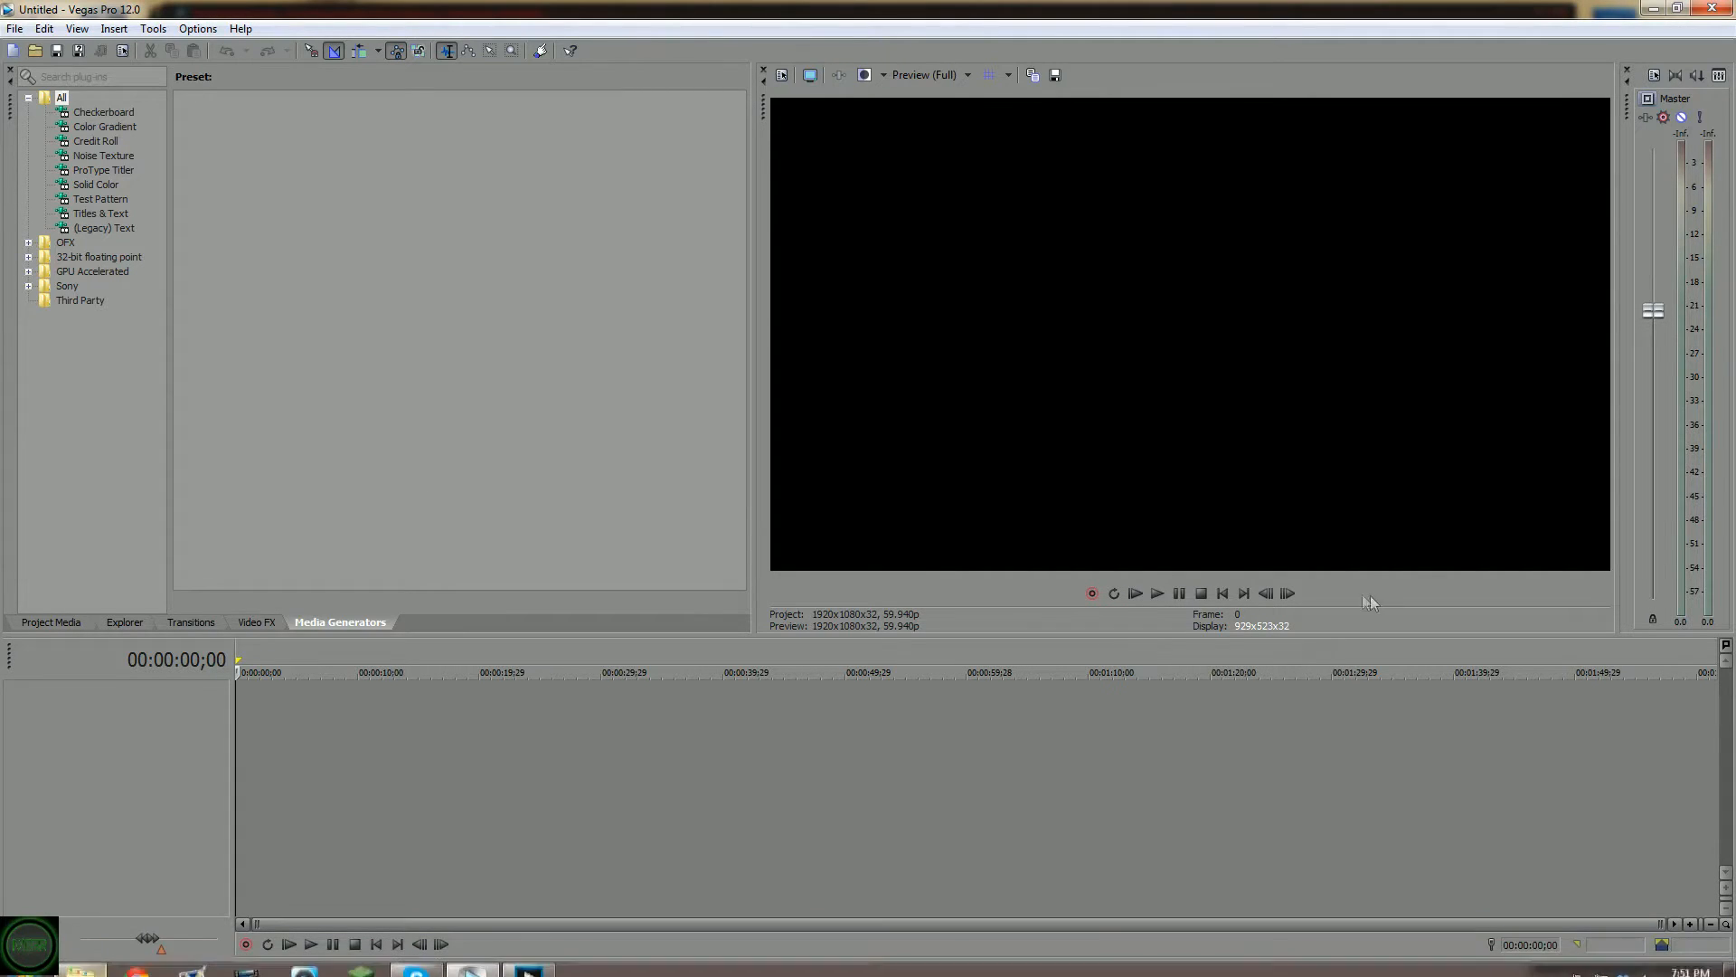
{"action": "mouse_move", "coordinate": [1050, 533]}
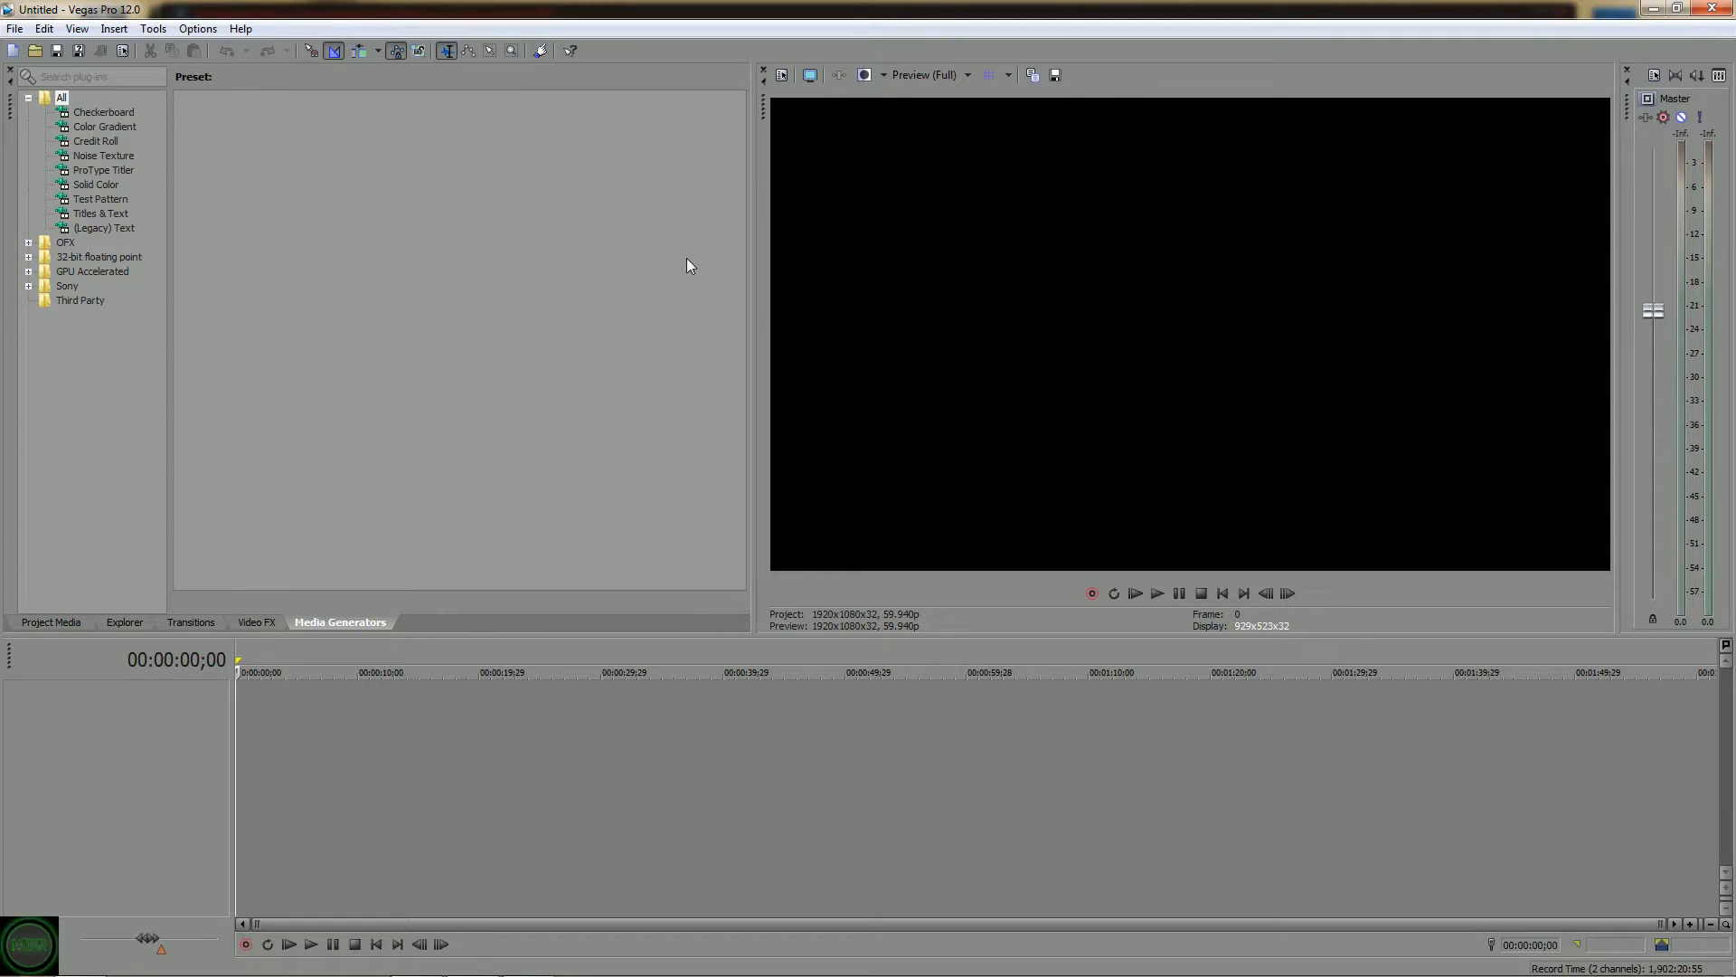
{"action": "mouse_move", "coordinate": [943, 359]}
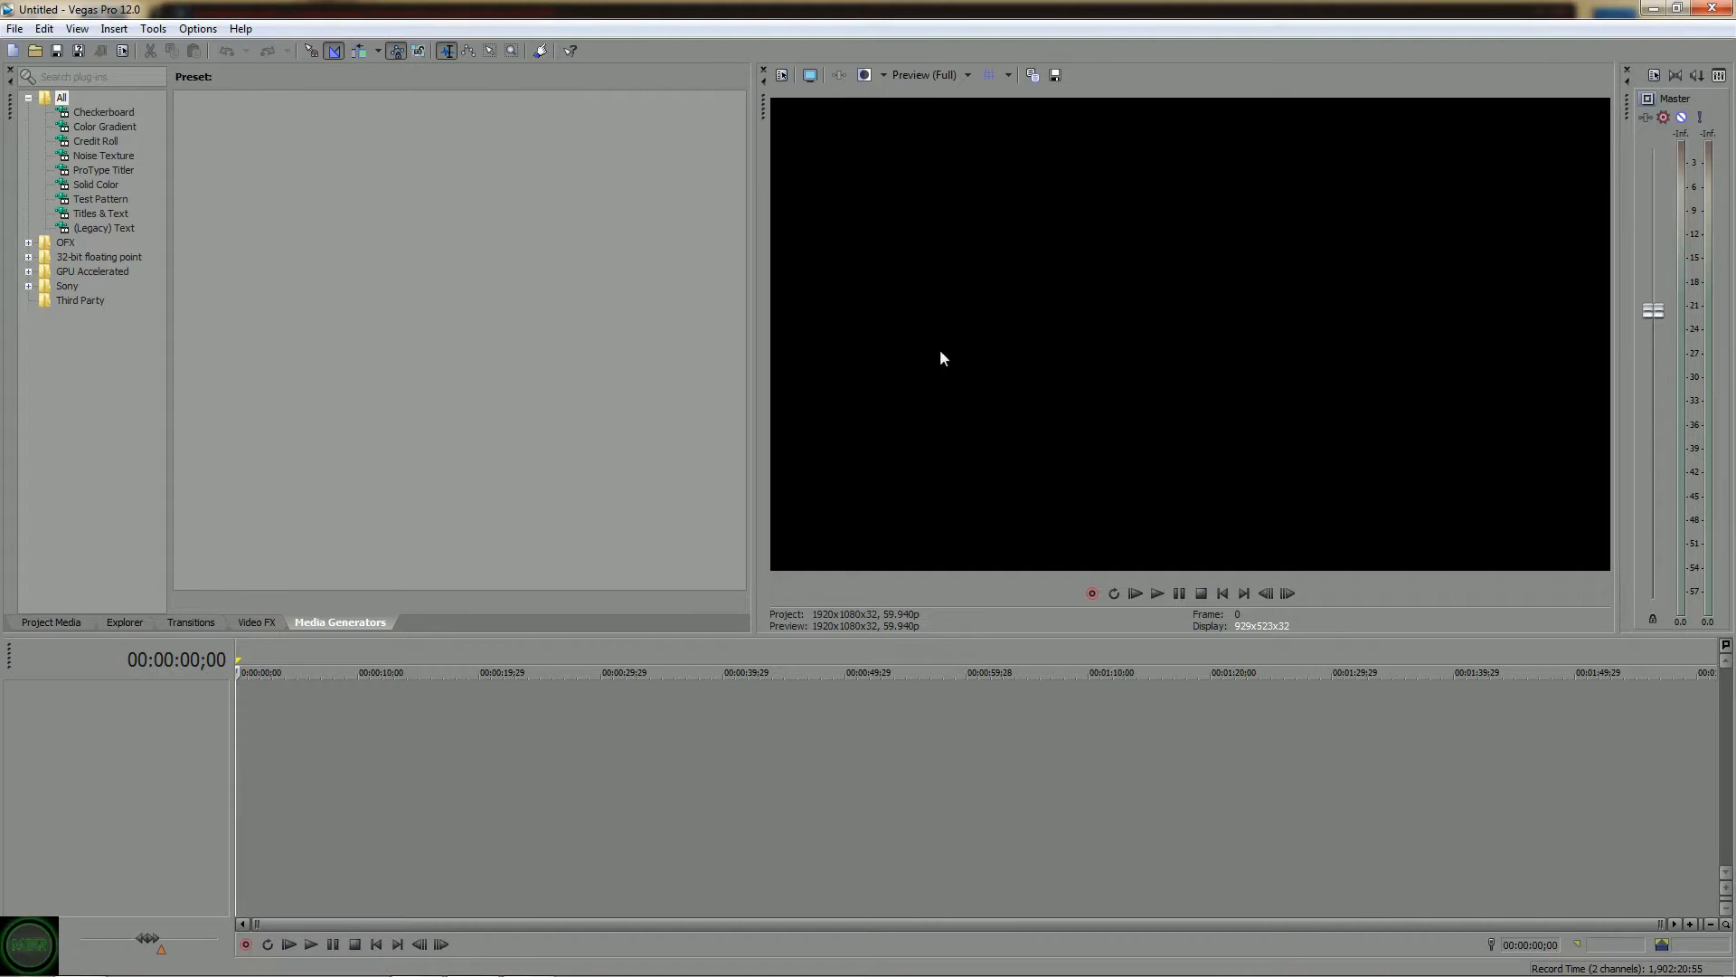
{"action": "mouse_move", "coordinate": [1183, 496]}
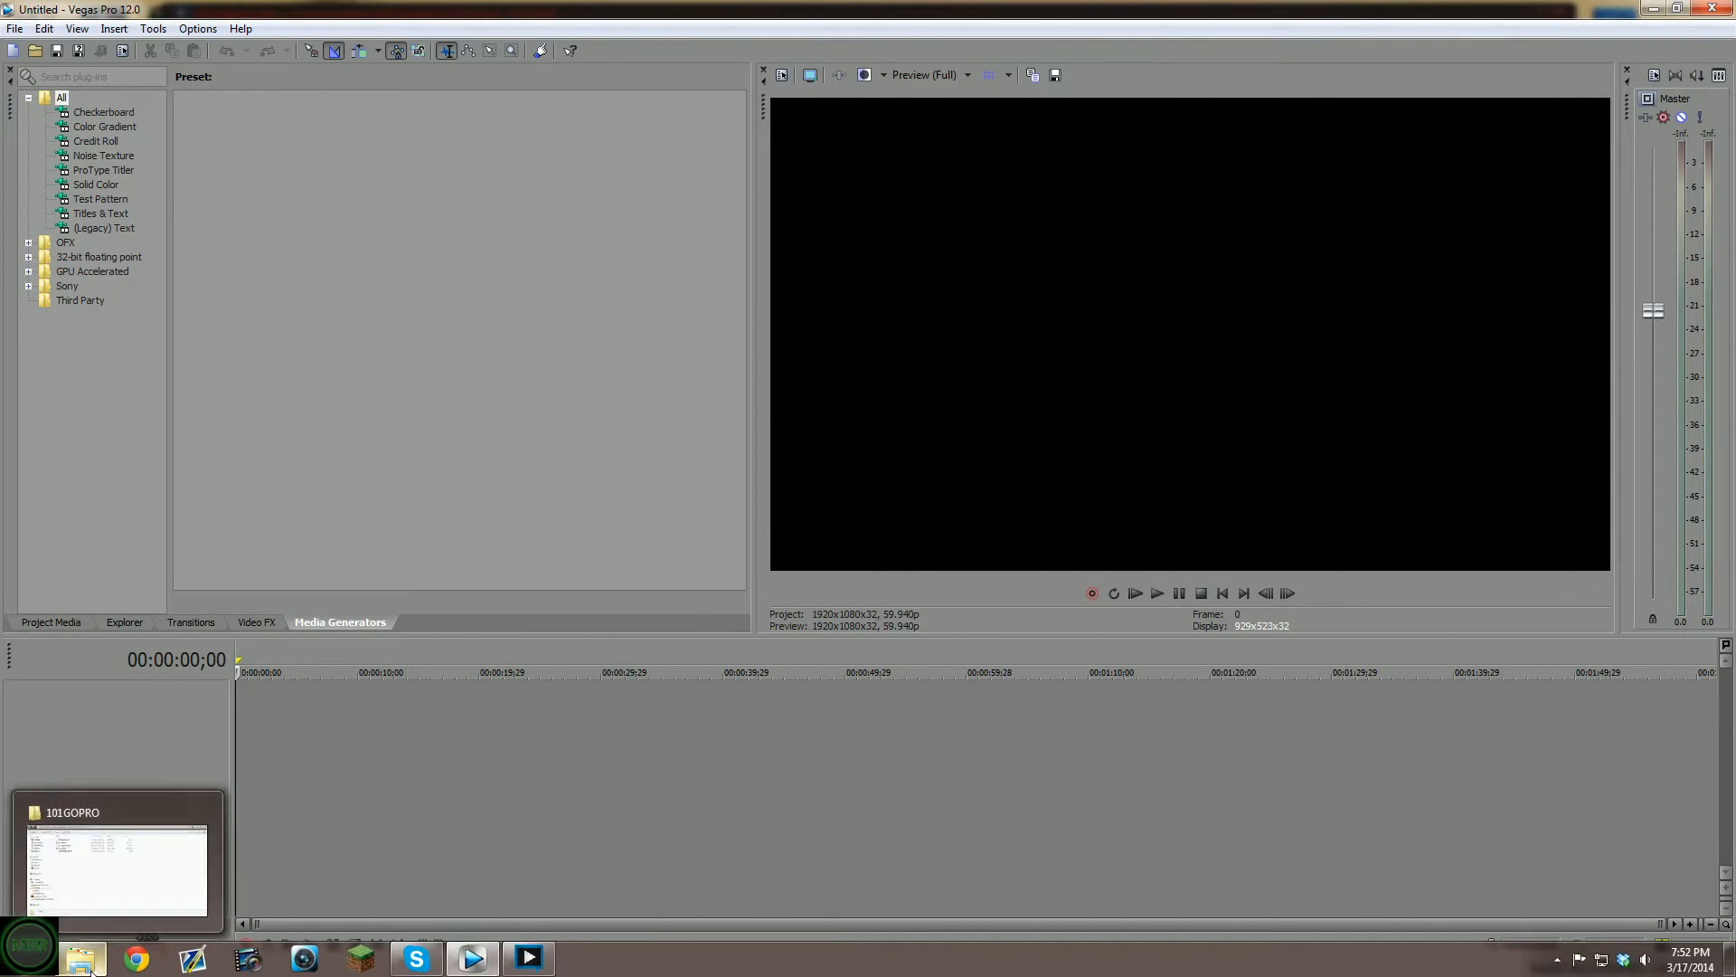
Bring up the GoPro footage, then set 29.970 (NTSC) frame rate, Best quality and a motion blur type
{"action": "left_click", "coordinate": [85, 957]}
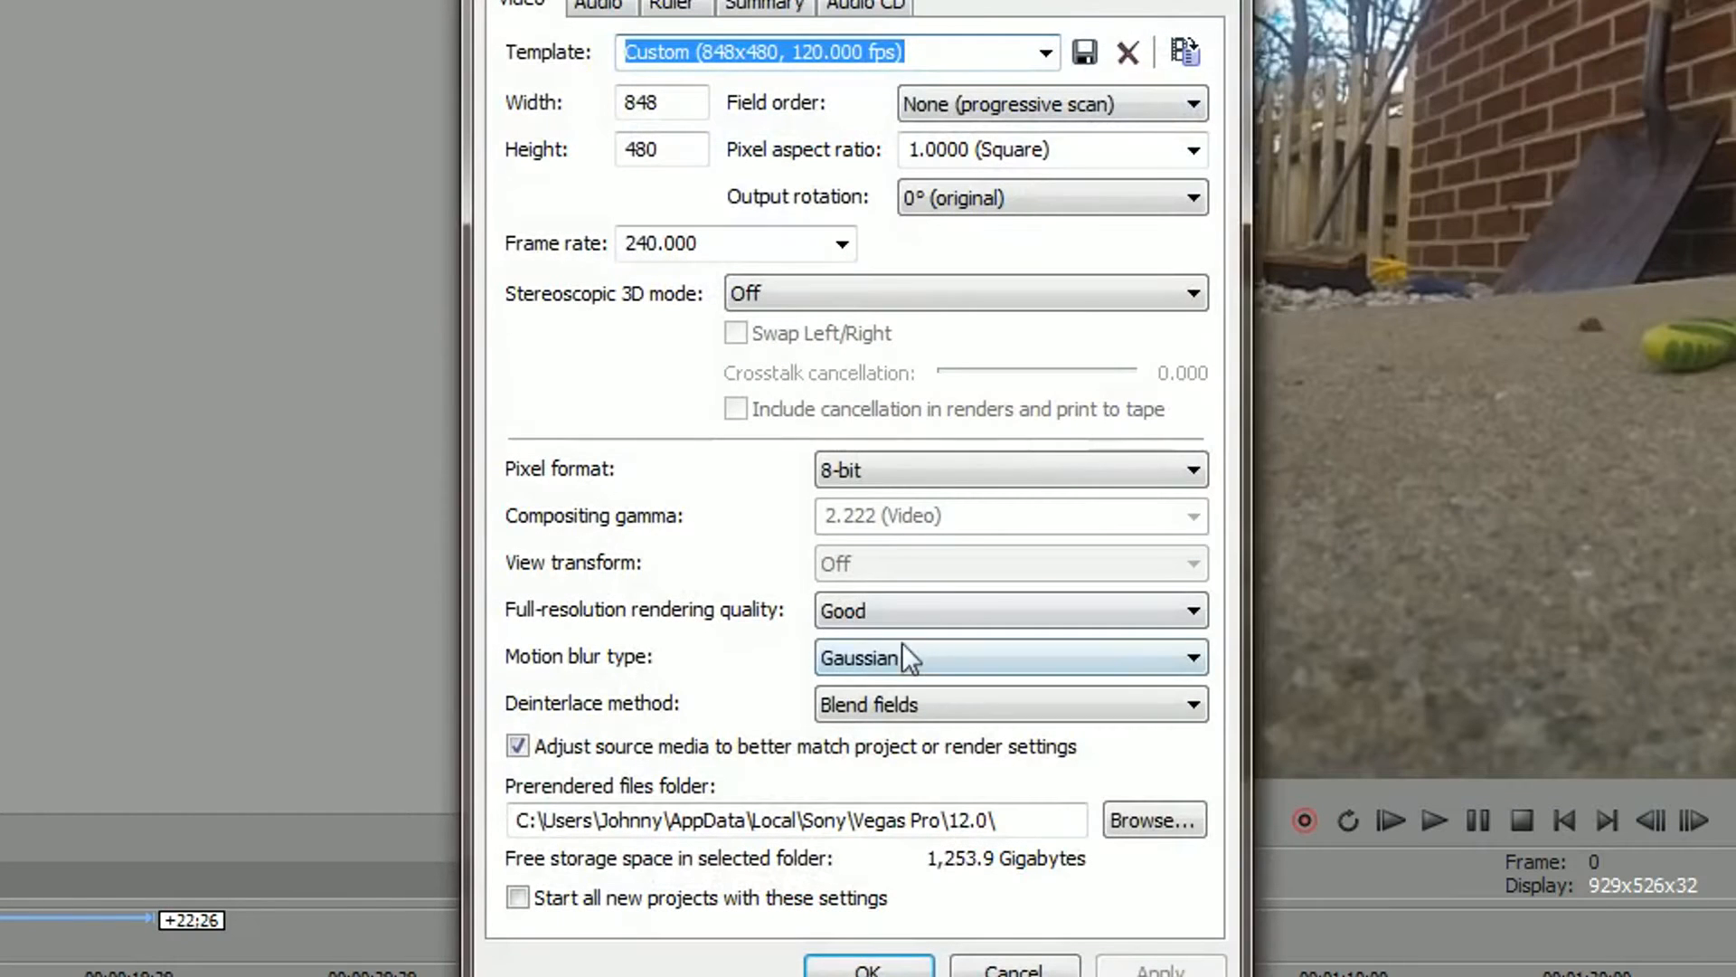
{"action": "left_click", "coordinate": [868, 967]}
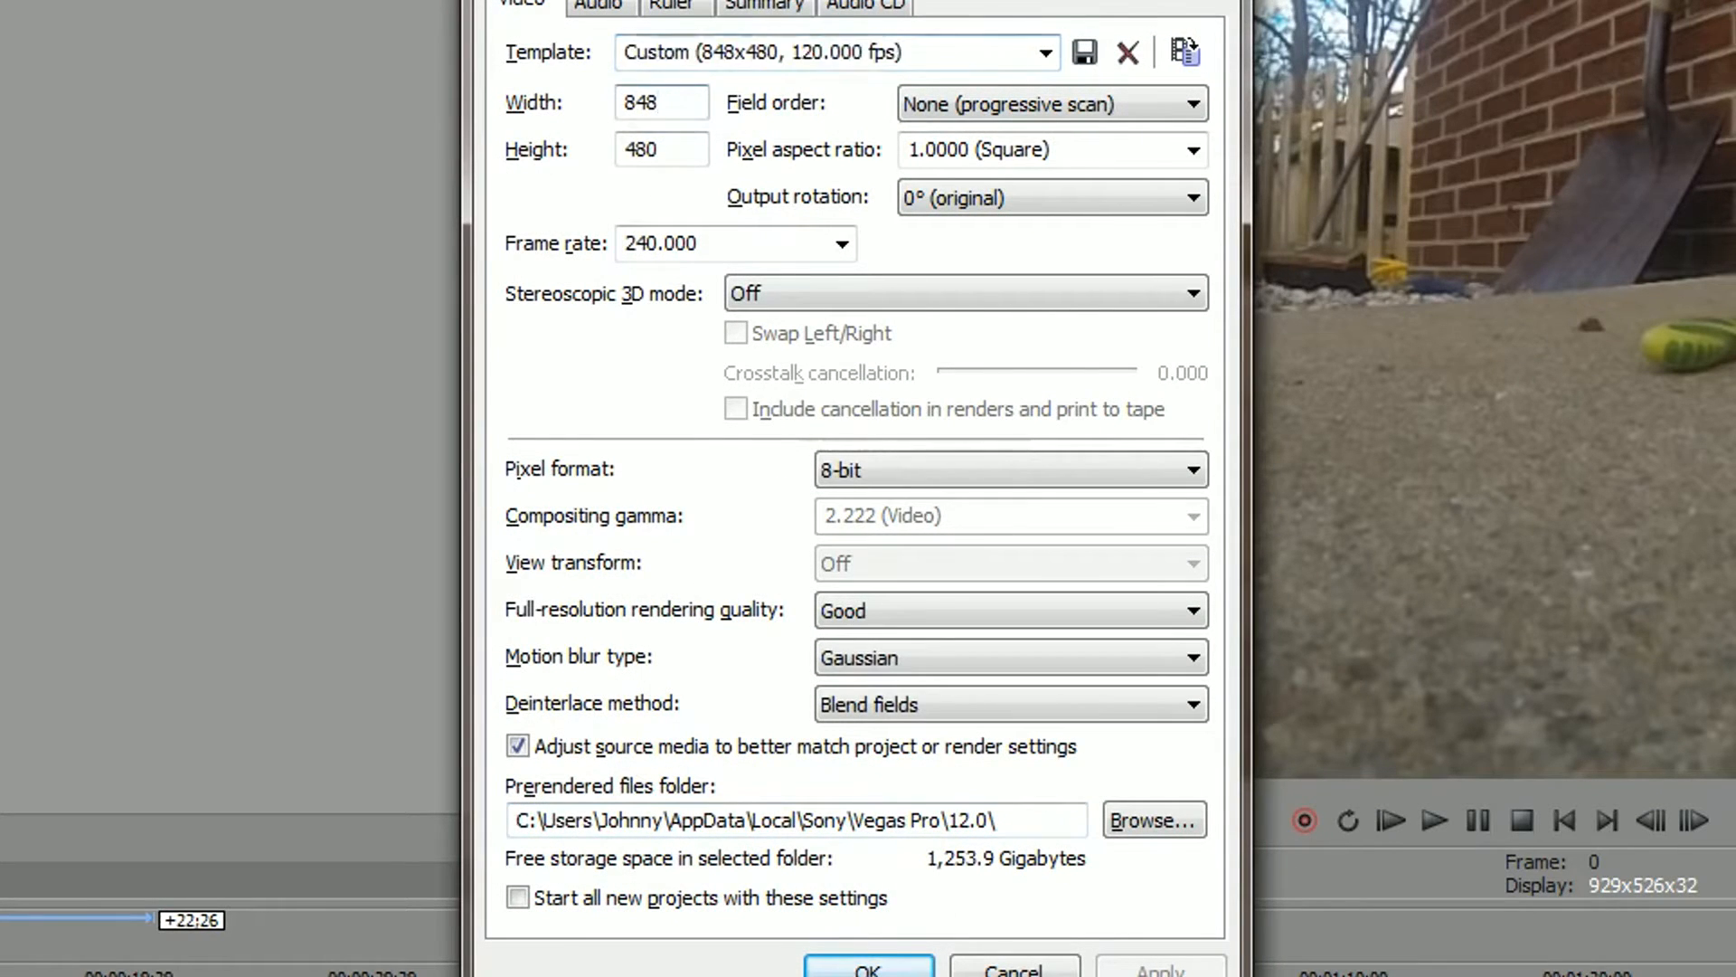
{"action": "left_click", "coordinate": [661, 149]}
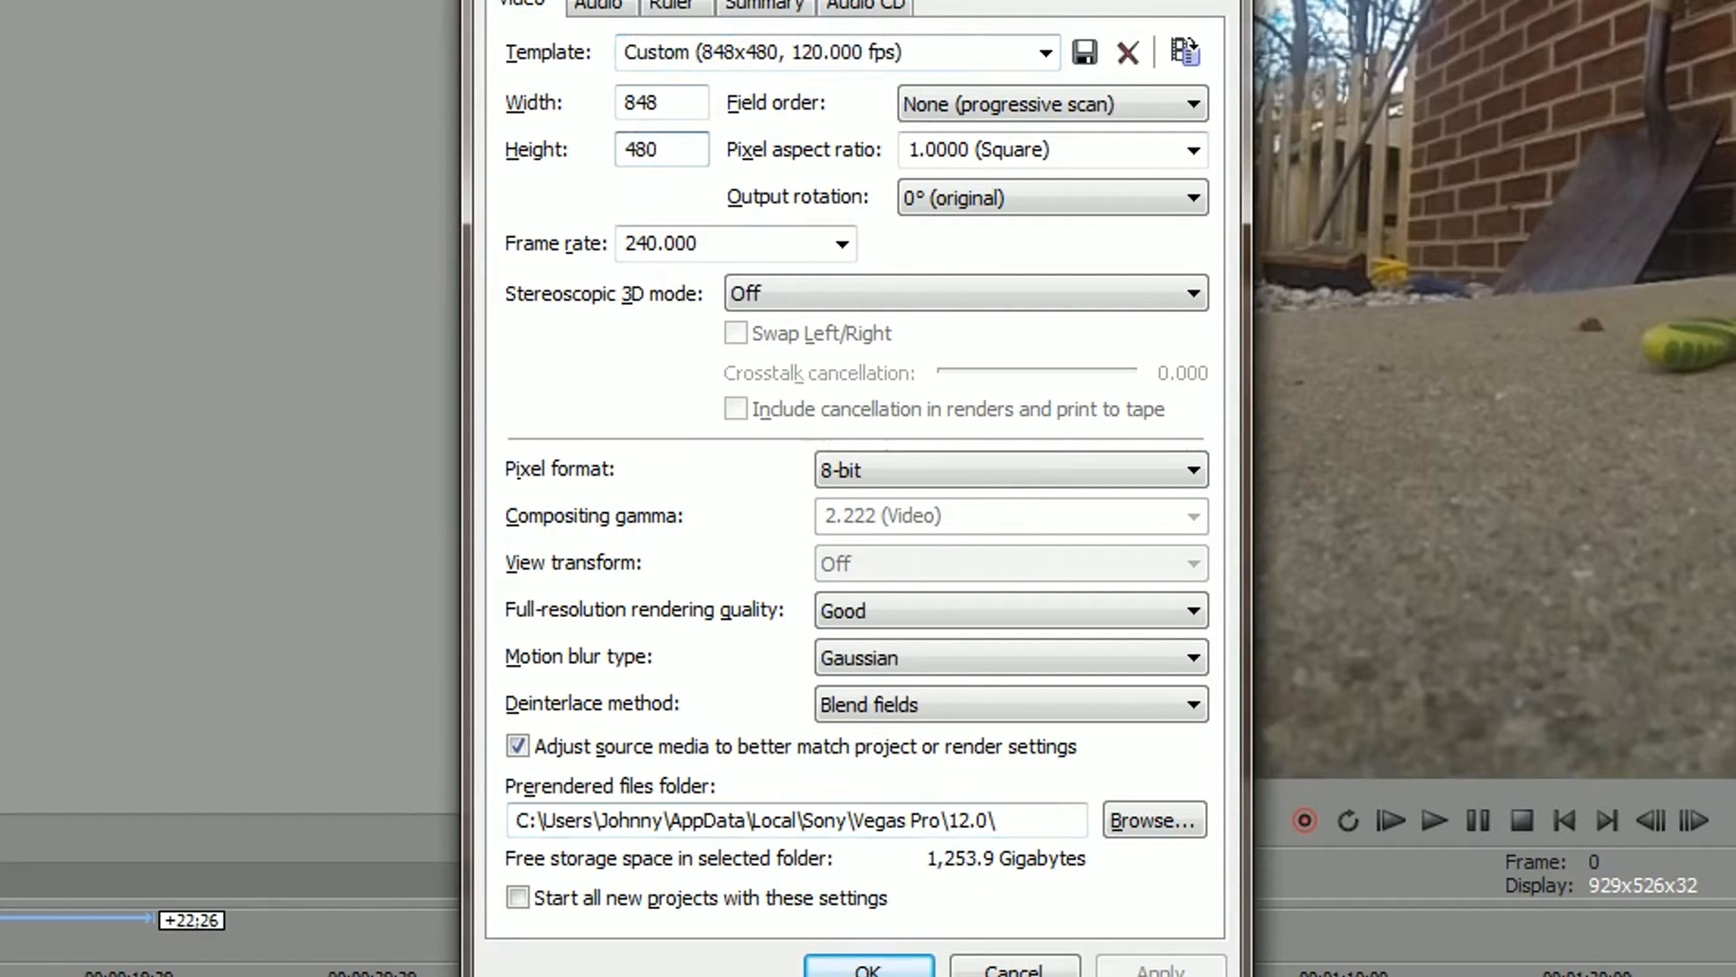
{"action": "mouse_move", "coordinate": [552, 81]}
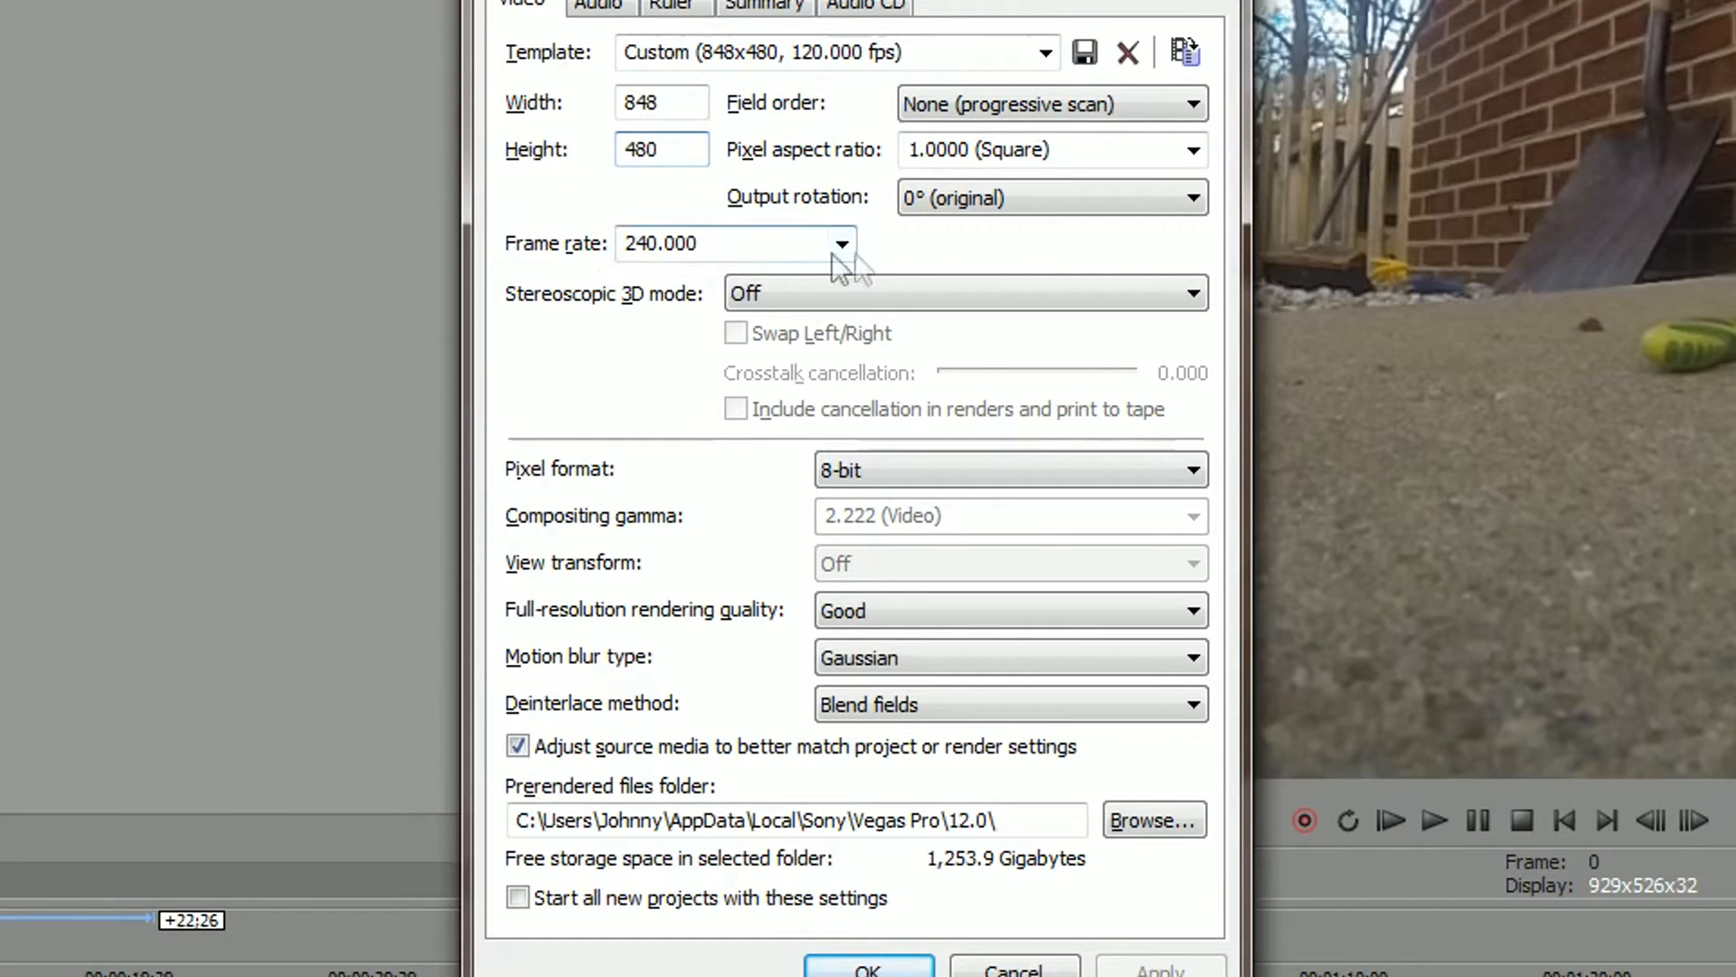
{"action": "left_click", "coordinate": [841, 244]}
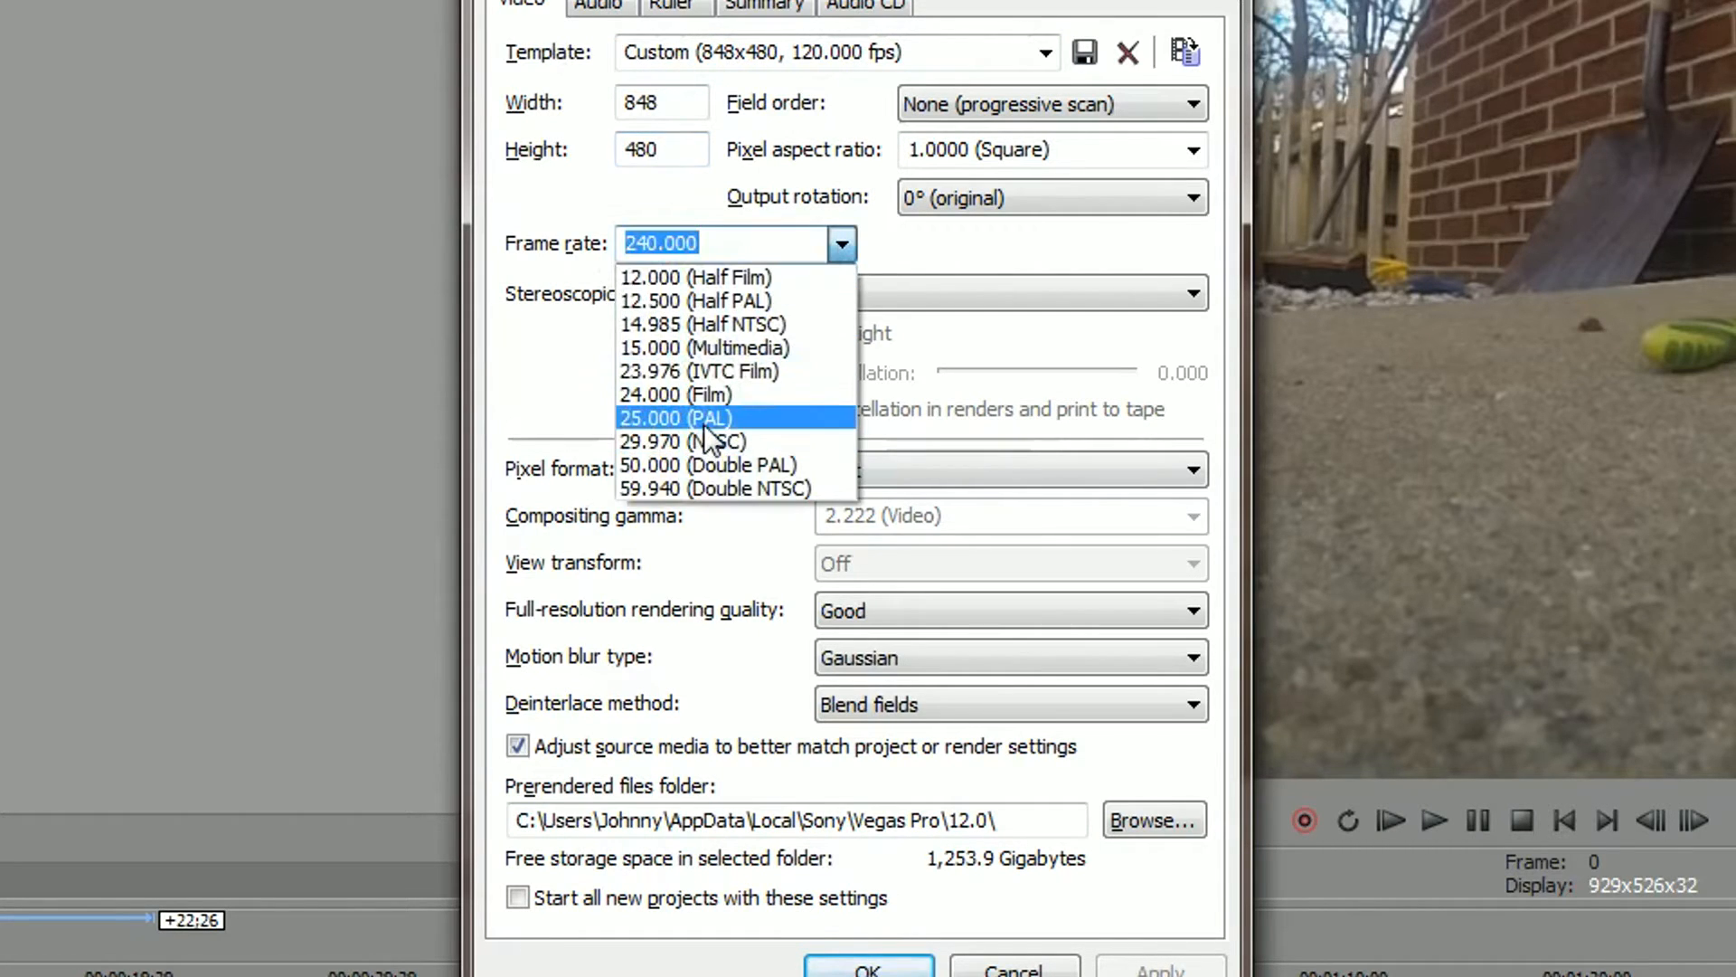
{"action": "left_click", "coordinate": [692, 441]}
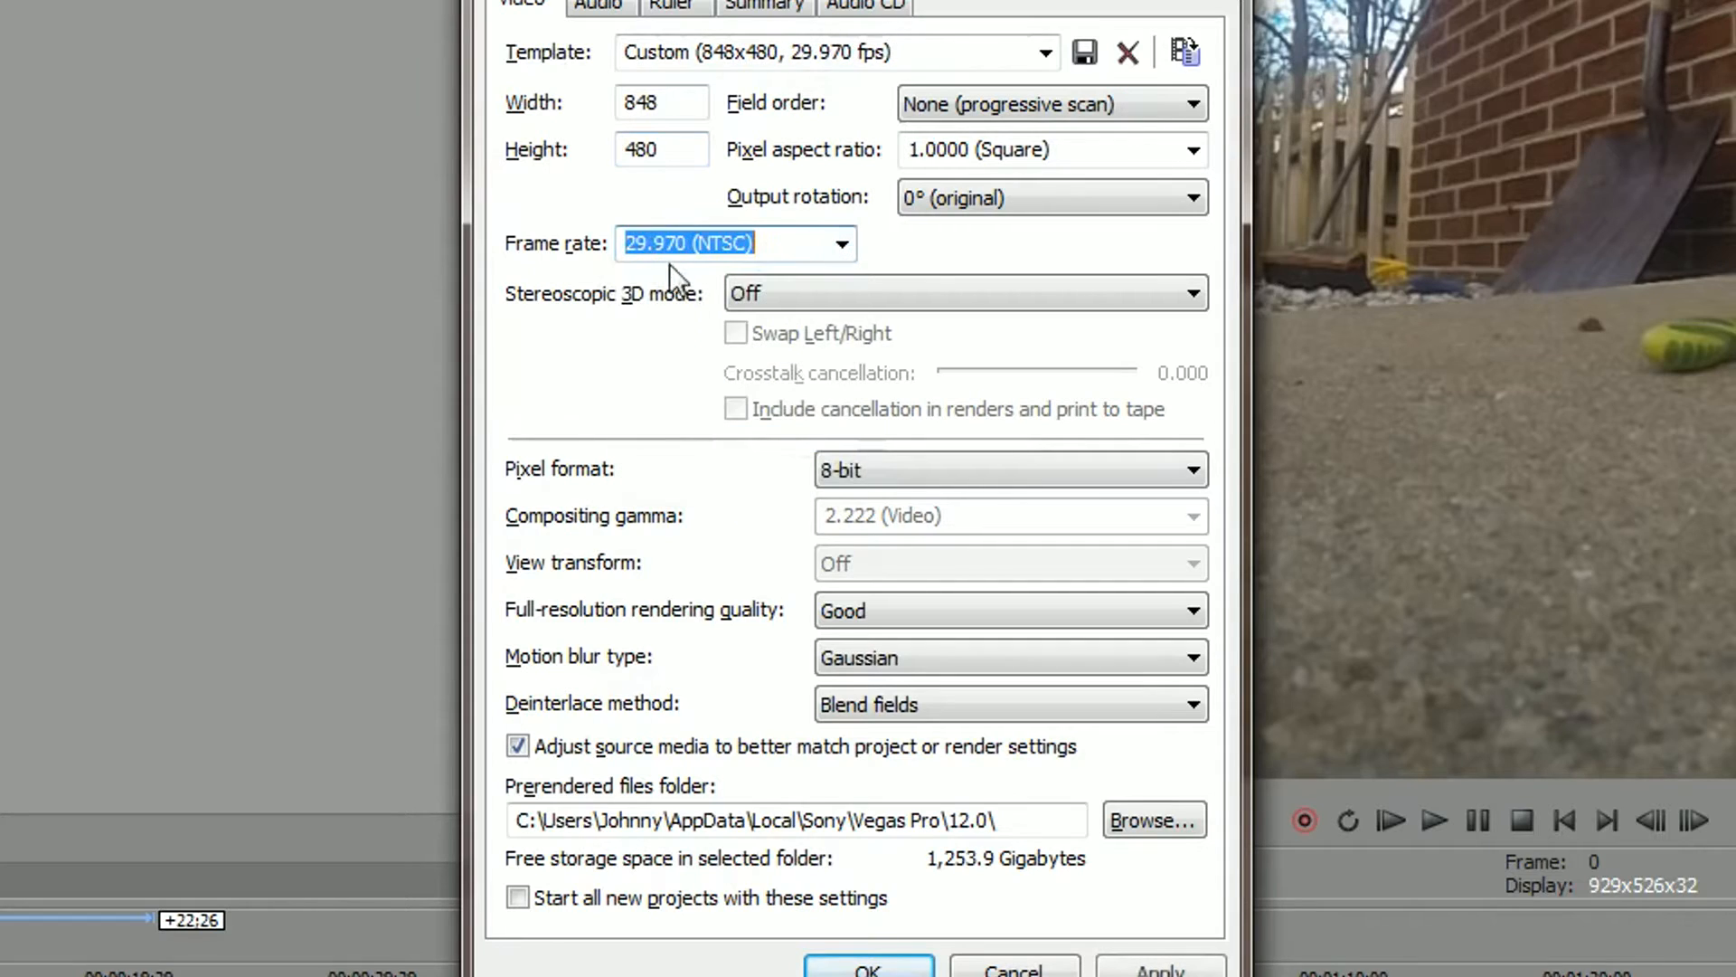
{"action": "mouse_move", "coordinate": [810, 289]}
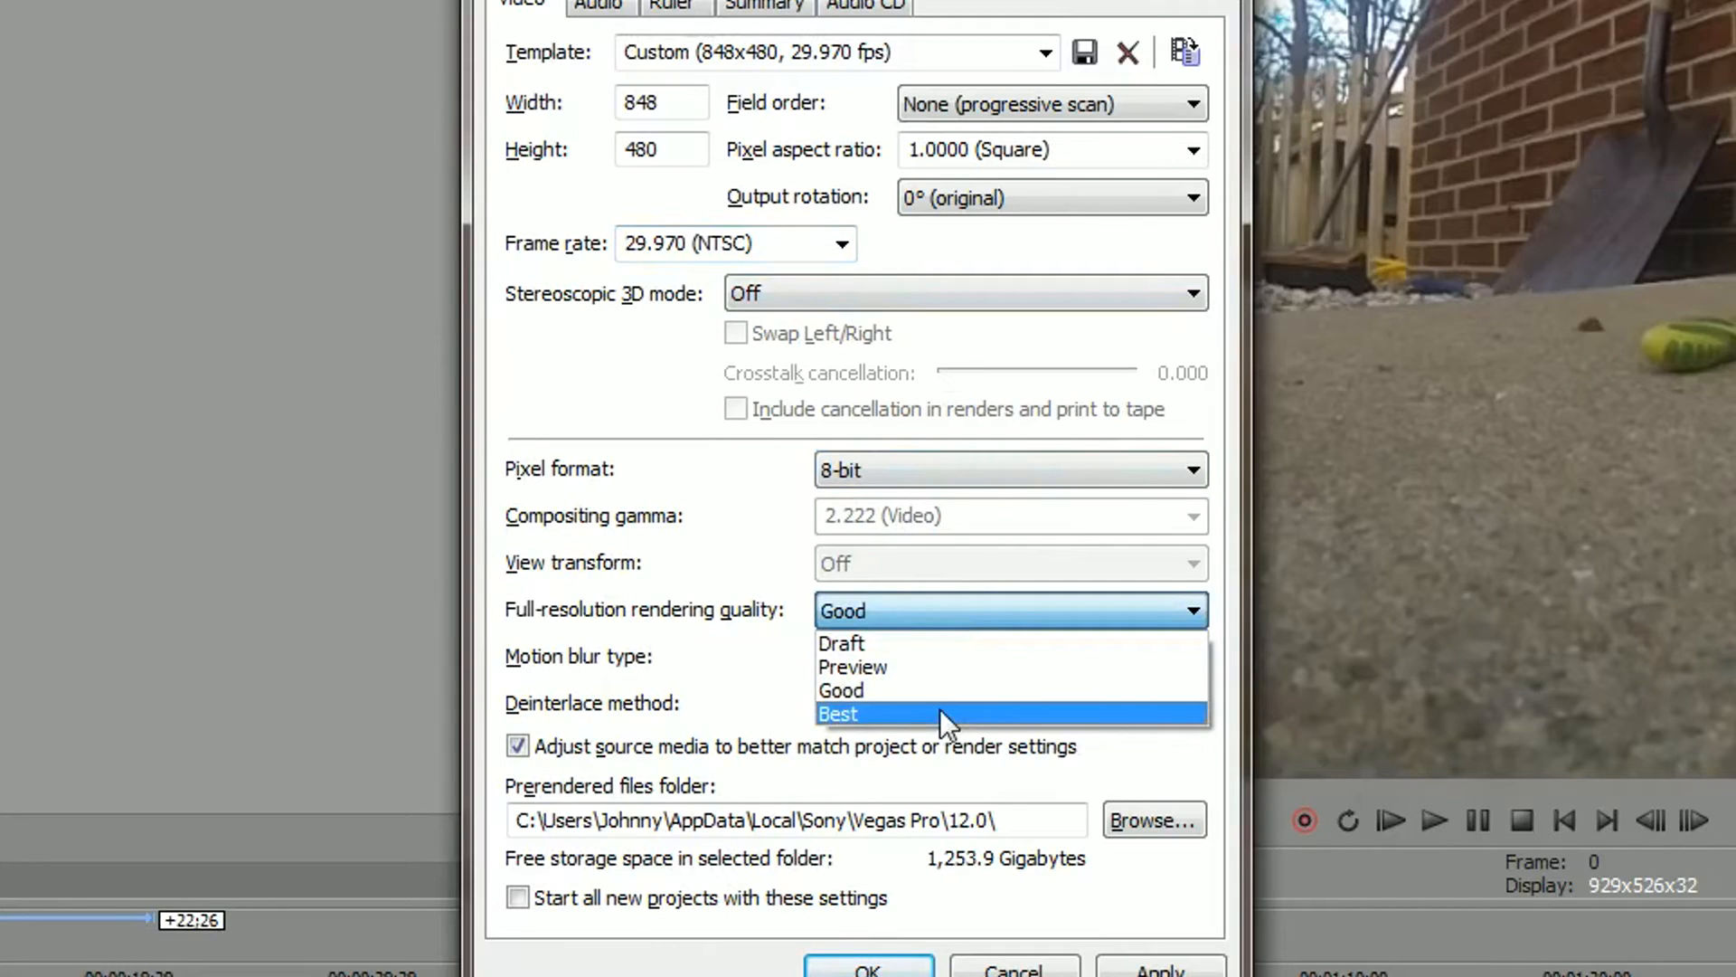
{"action": "left_click", "coordinate": [837, 713]}
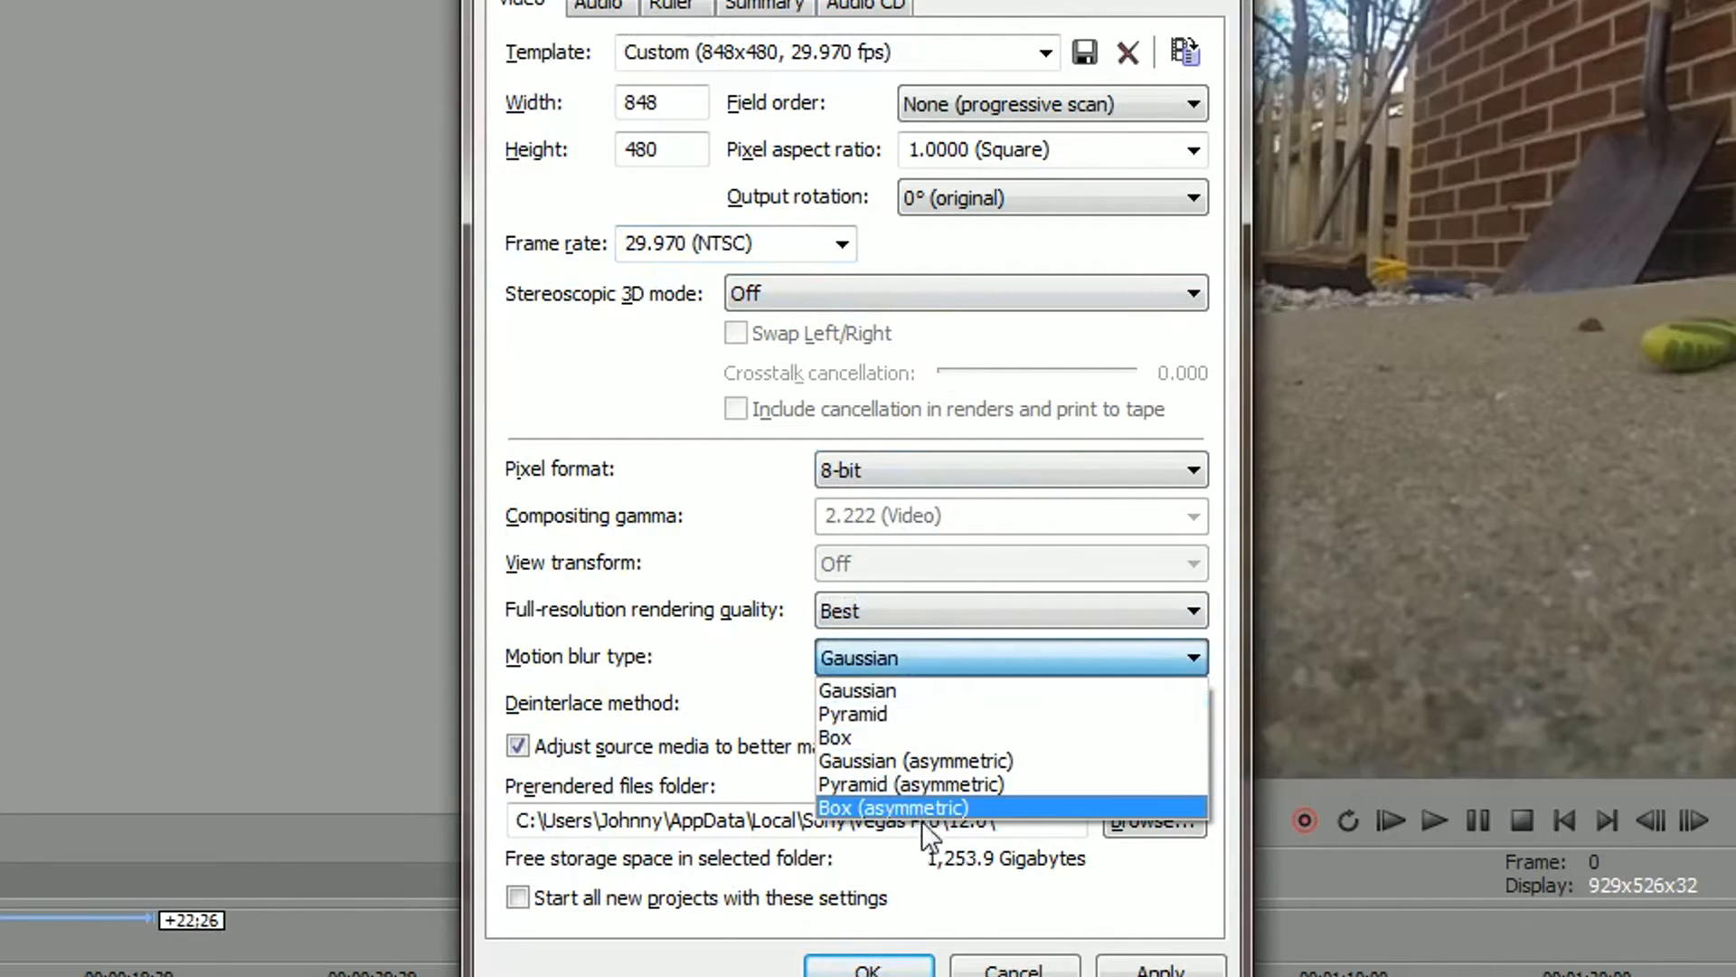
{"action": "left_click", "coordinate": [852, 714]}
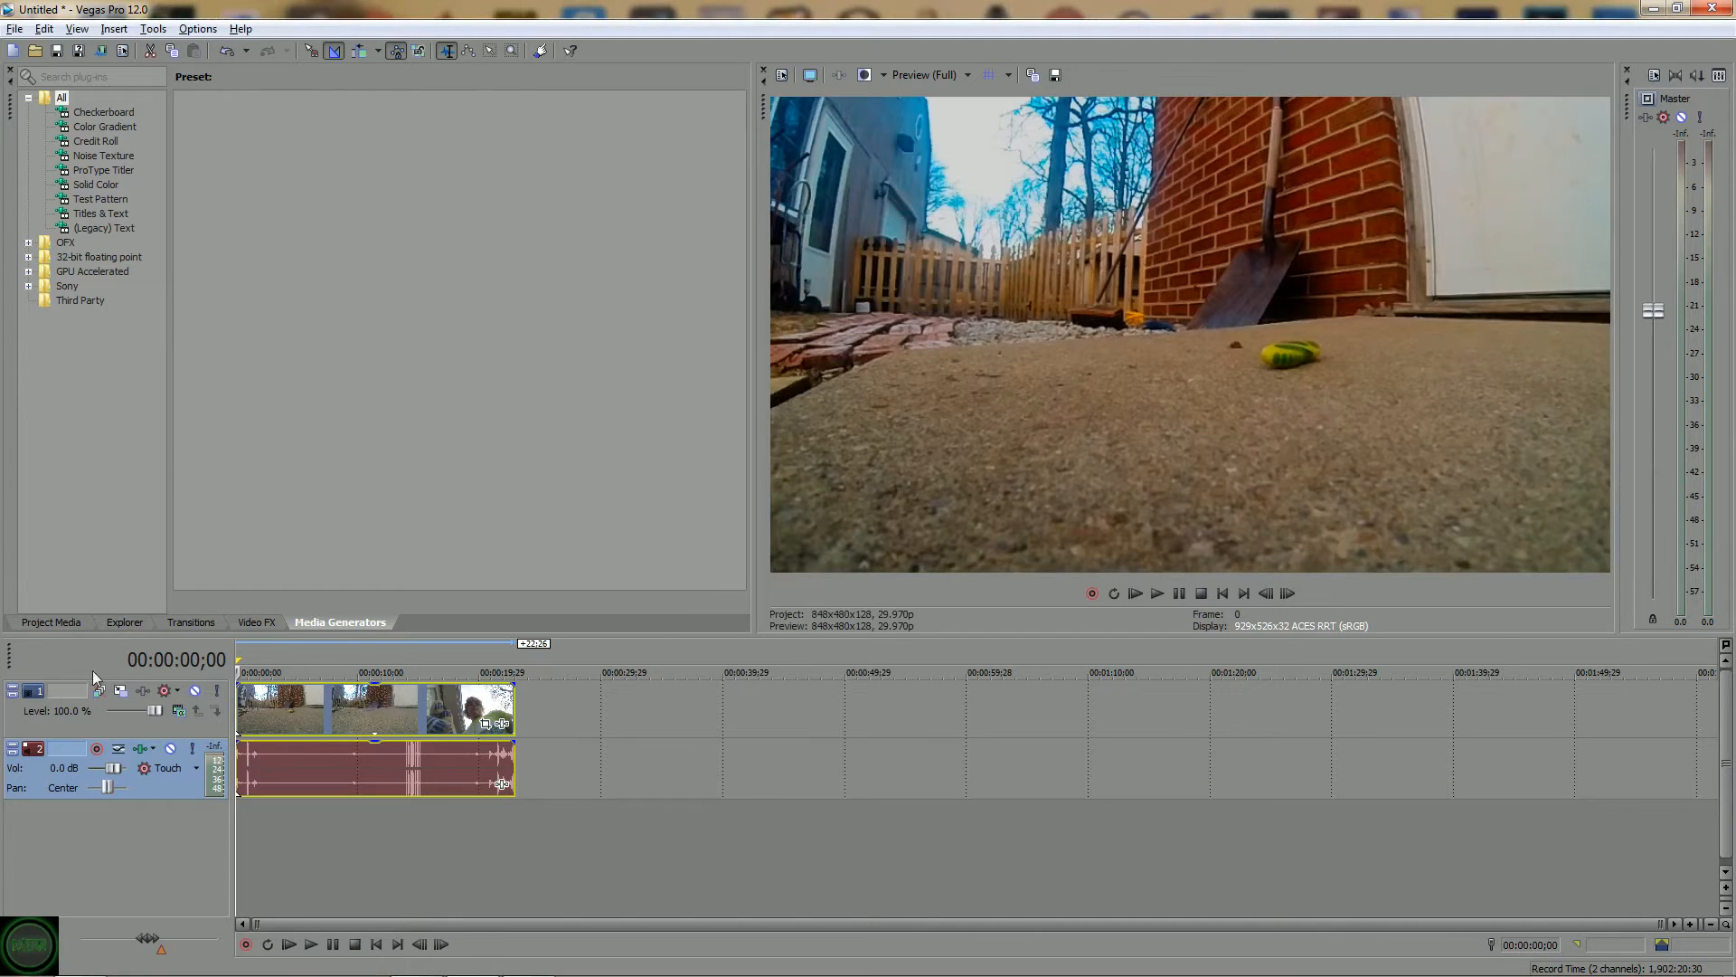
Trim away the clip's opening and split the footage at about 00:00:15;26
{"action": "left_click", "coordinate": [15, 28]}
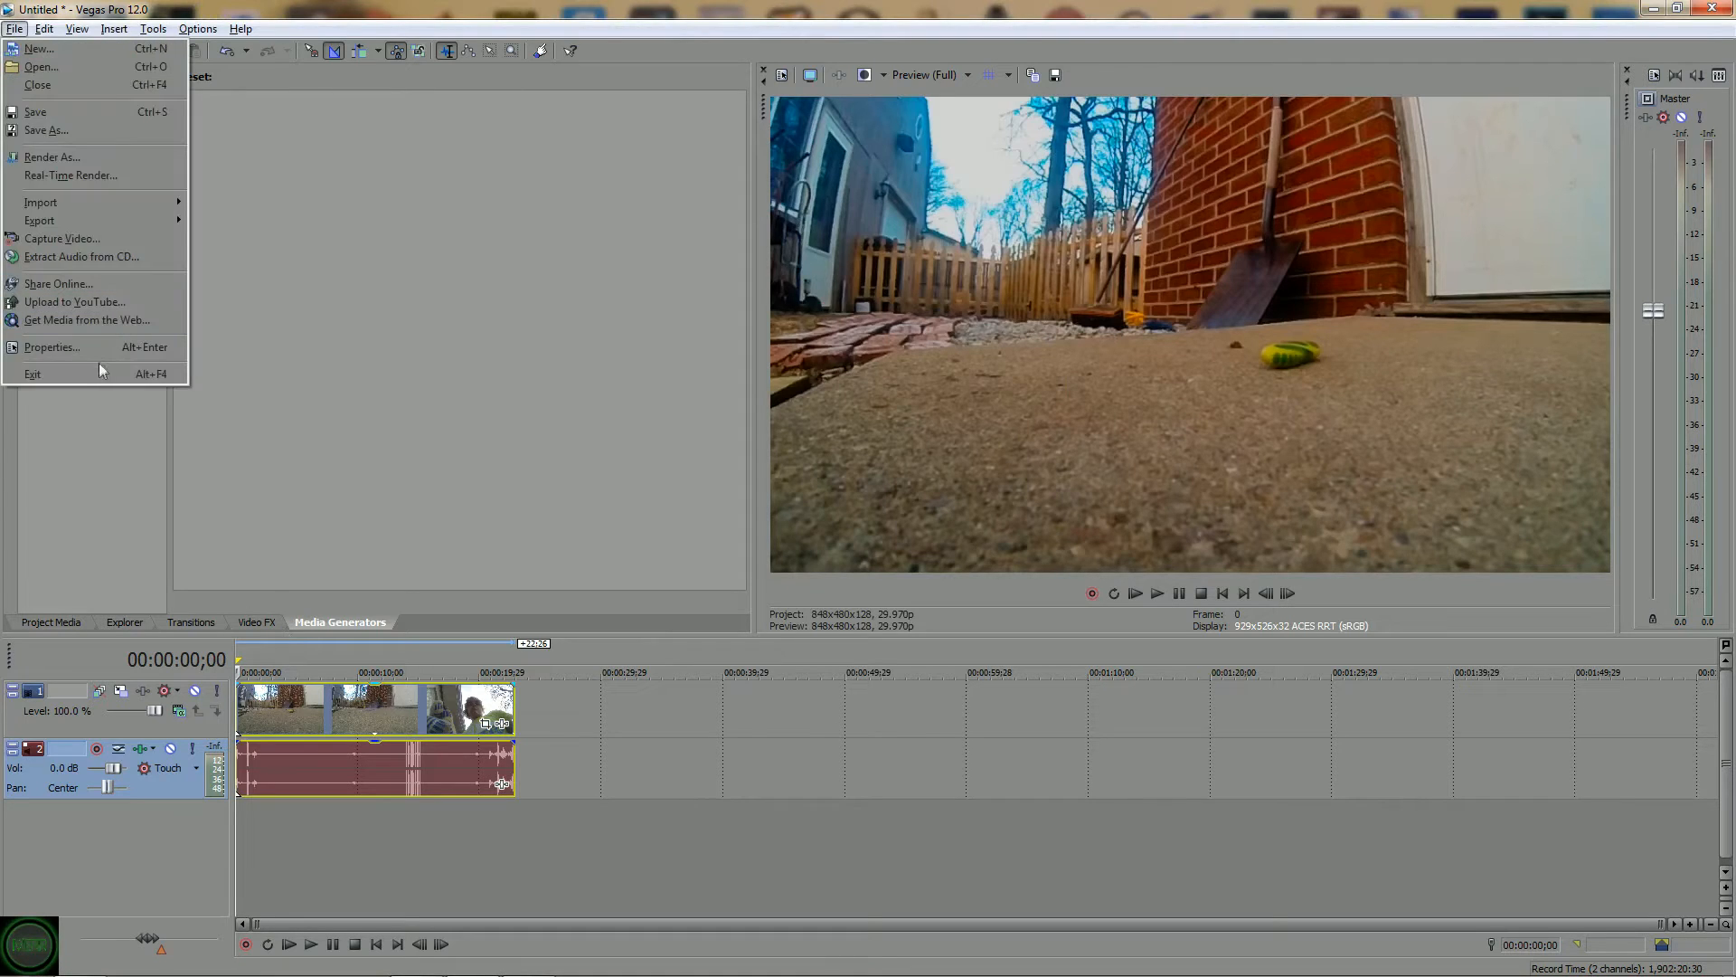
{"action": "left_click", "coordinate": [52, 347]}
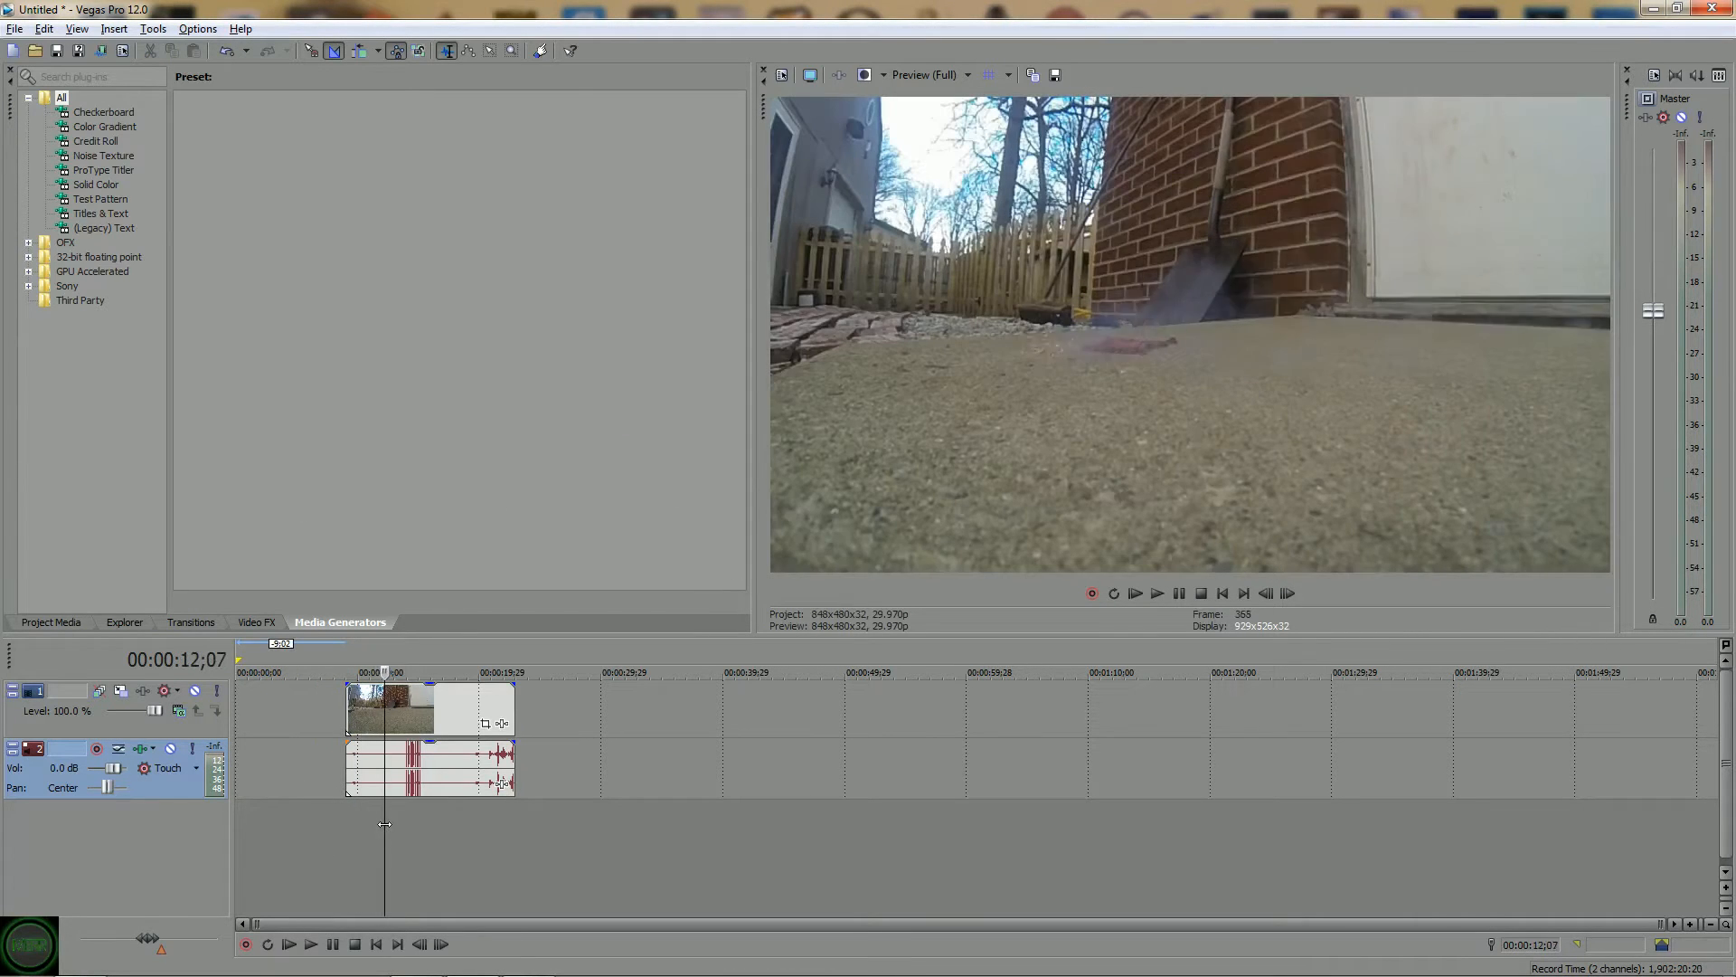
{"action": "left_click", "coordinate": [426, 671]}
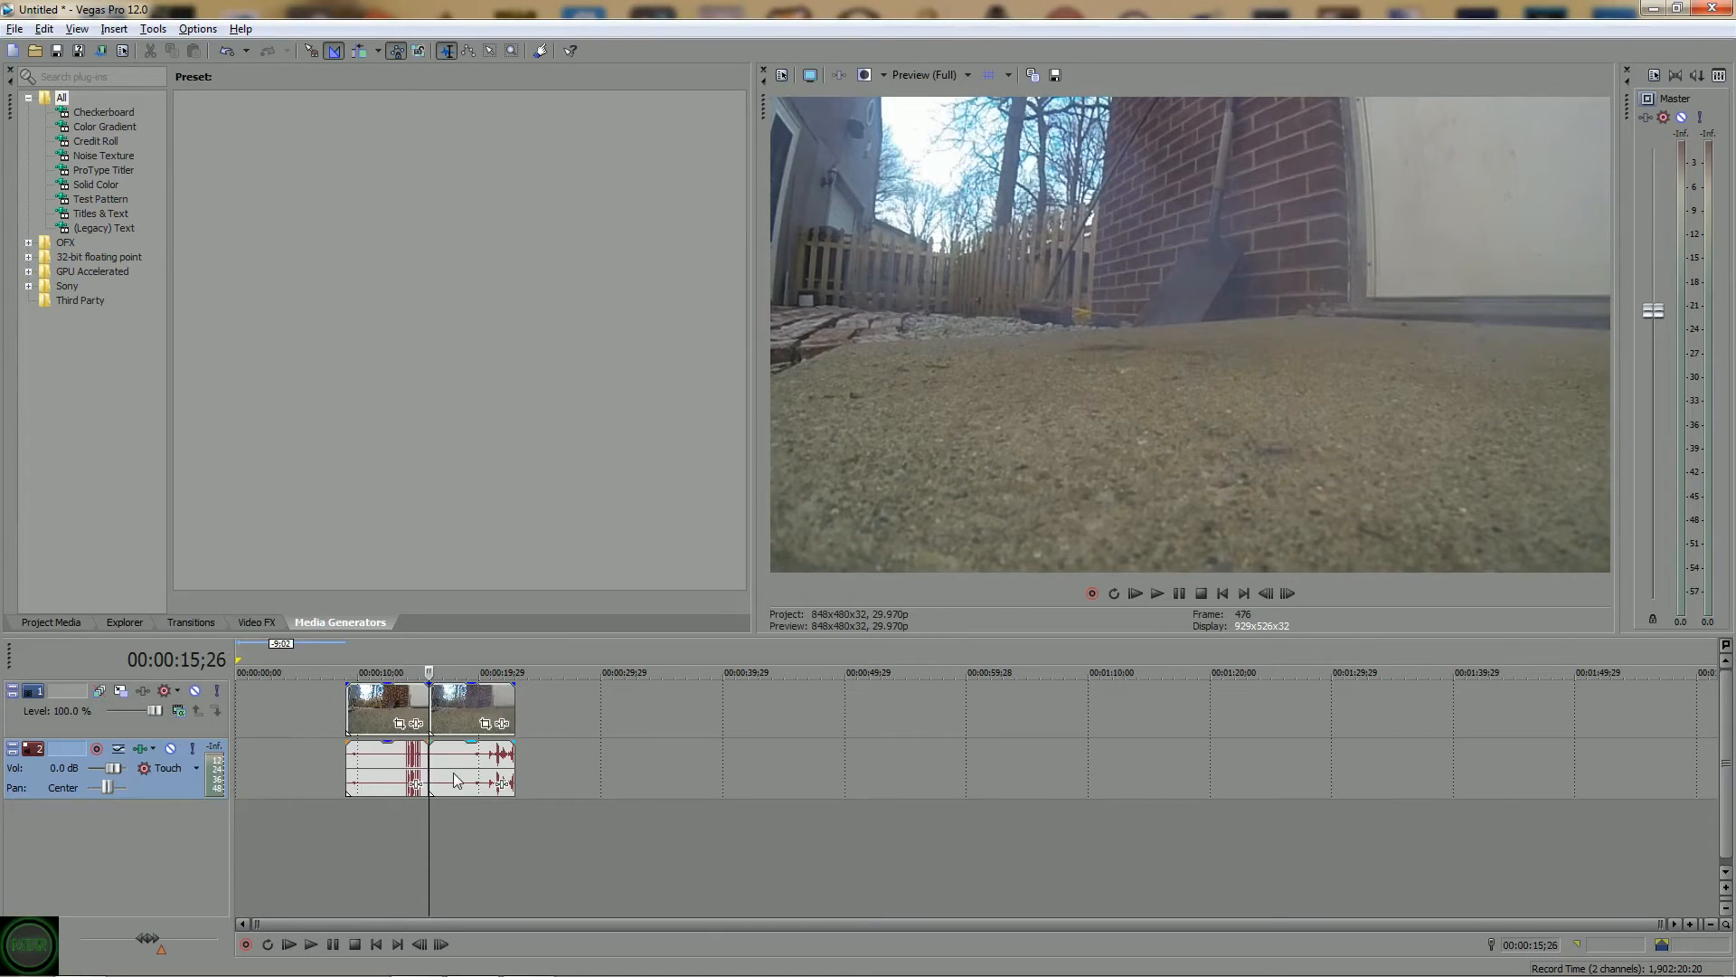
Ctrl-drag the firecracker event's right edge to slow it across roughly 20–46 seconds
{"action": "left_click", "coordinate": [467, 708]}
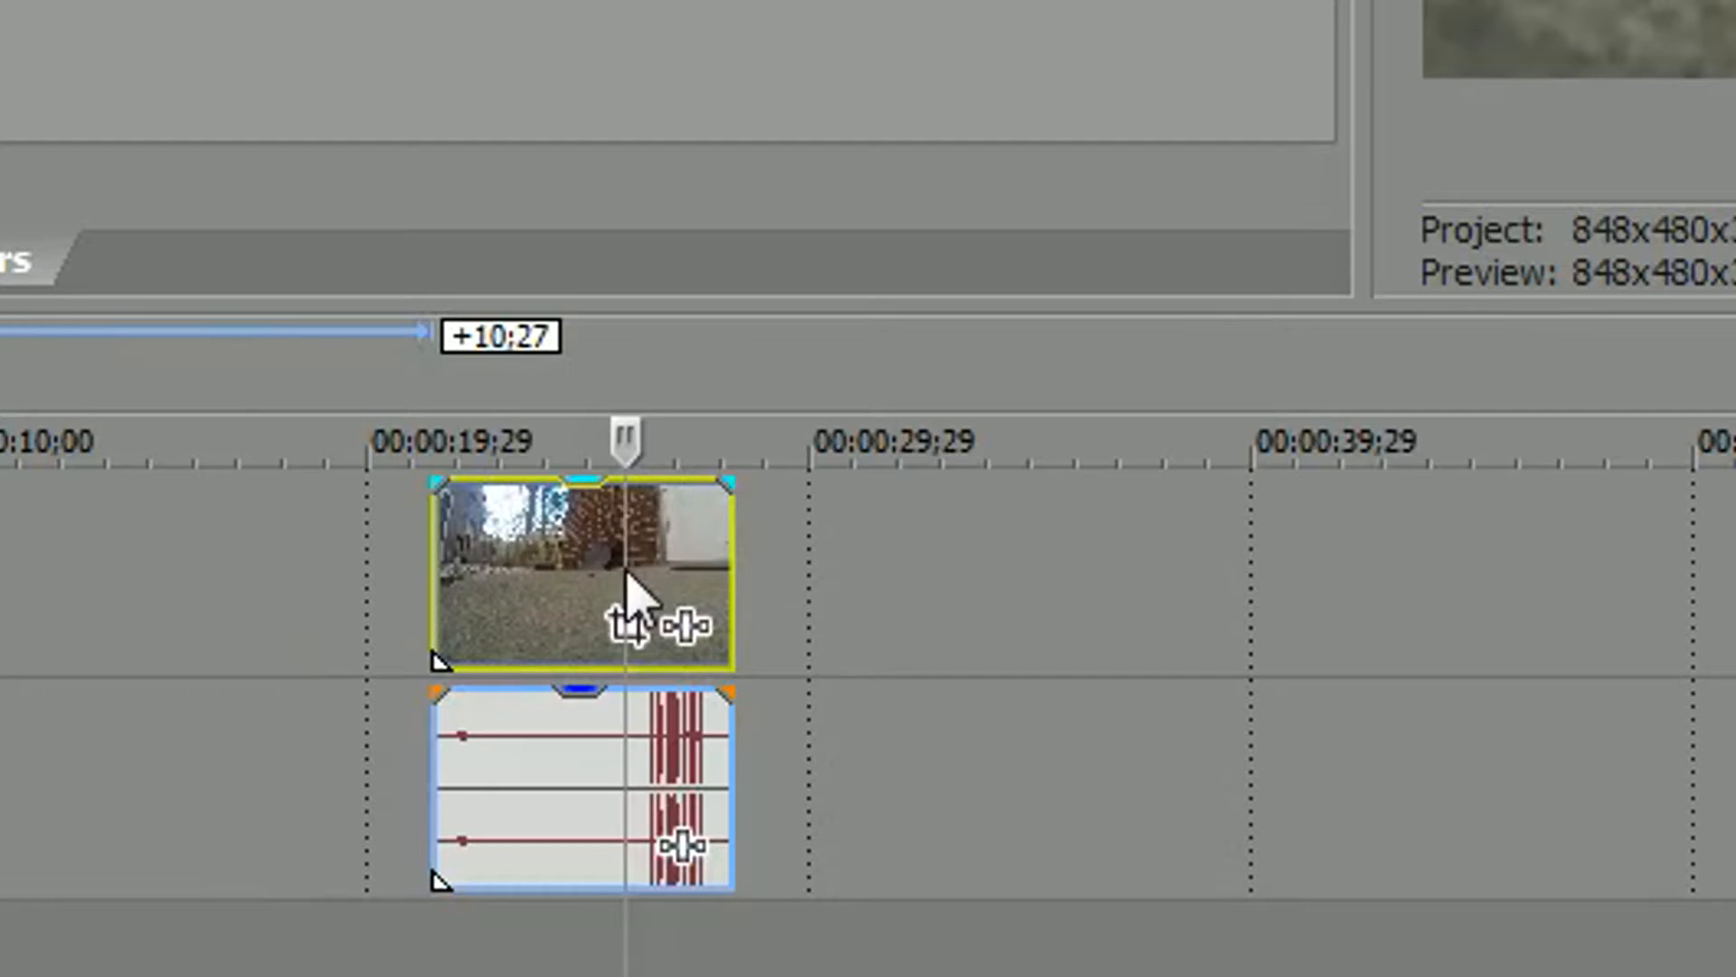
{"action": "mouse_move", "coordinate": [781, 625]}
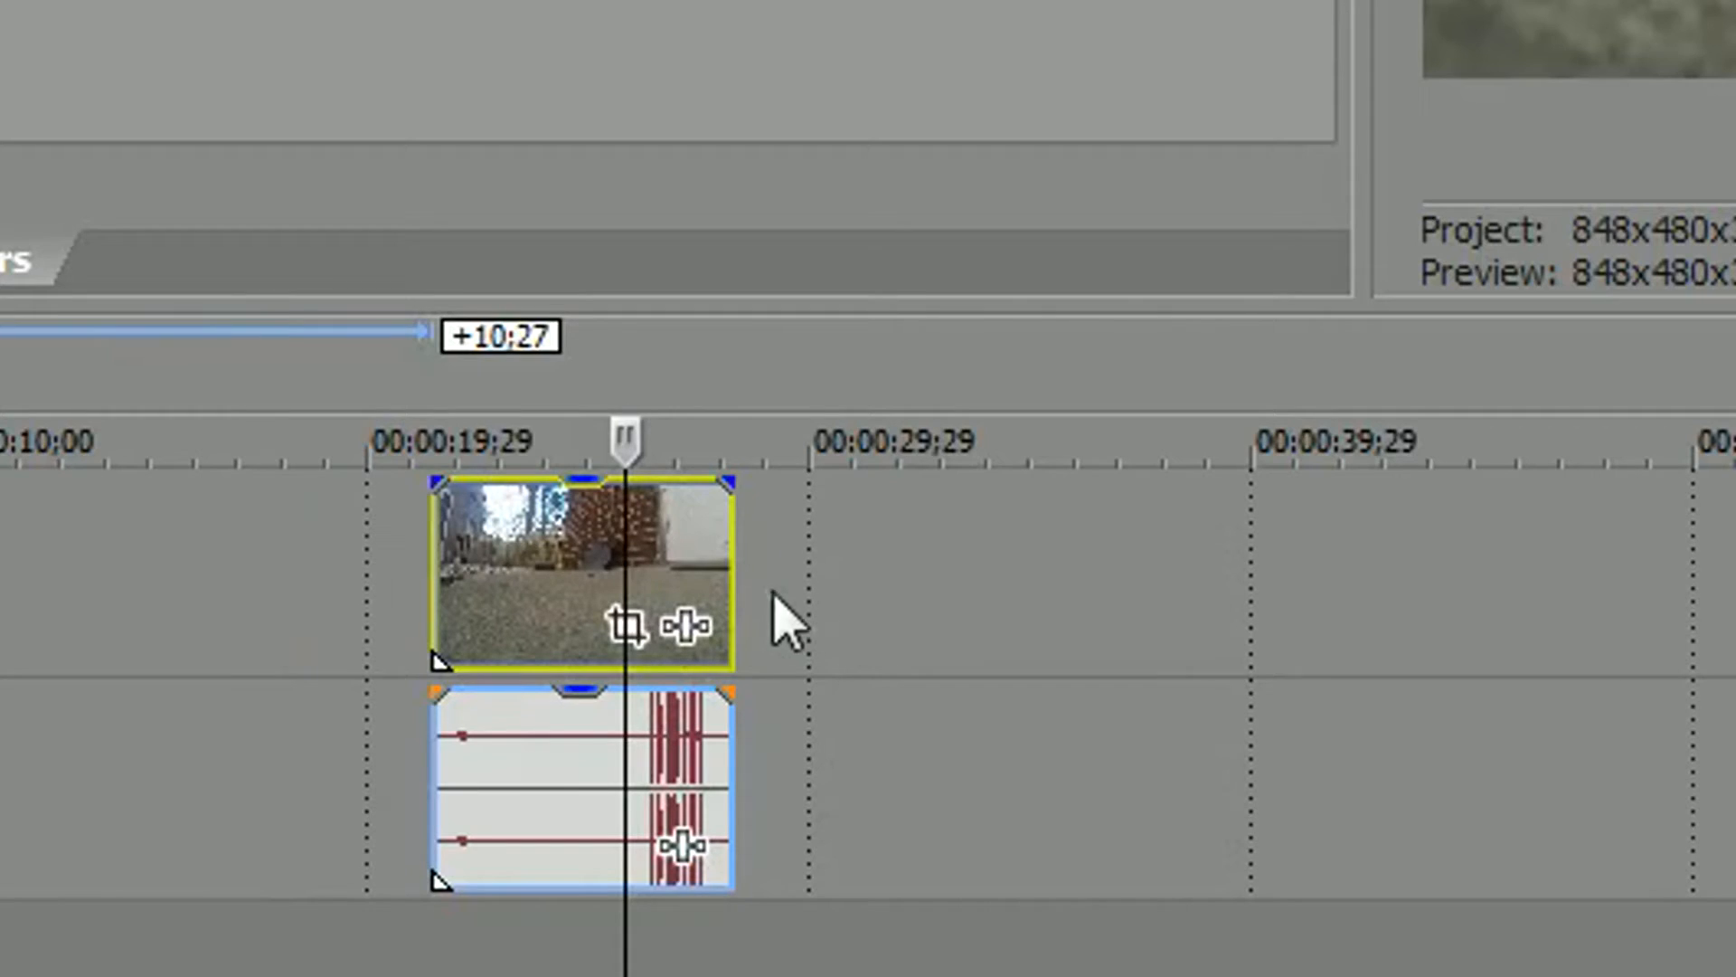
{"action": "mouse_move", "coordinate": [1051, 686]}
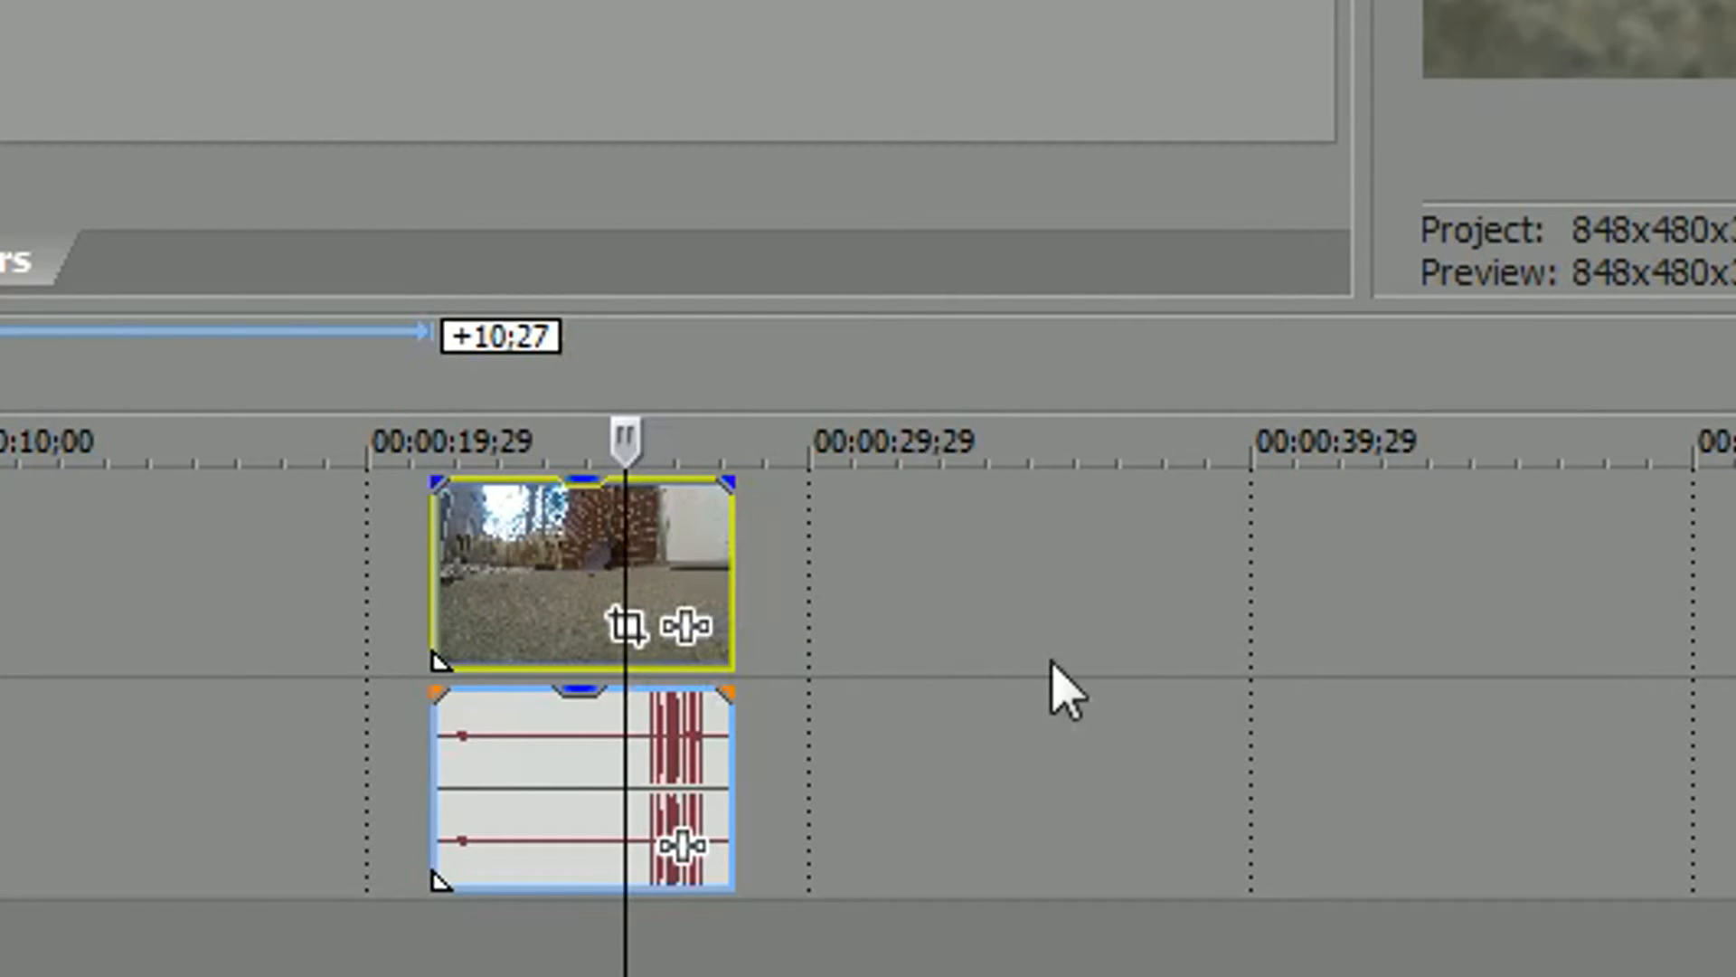
{"action": "mouse_move", "coordinate": [828, 547]}
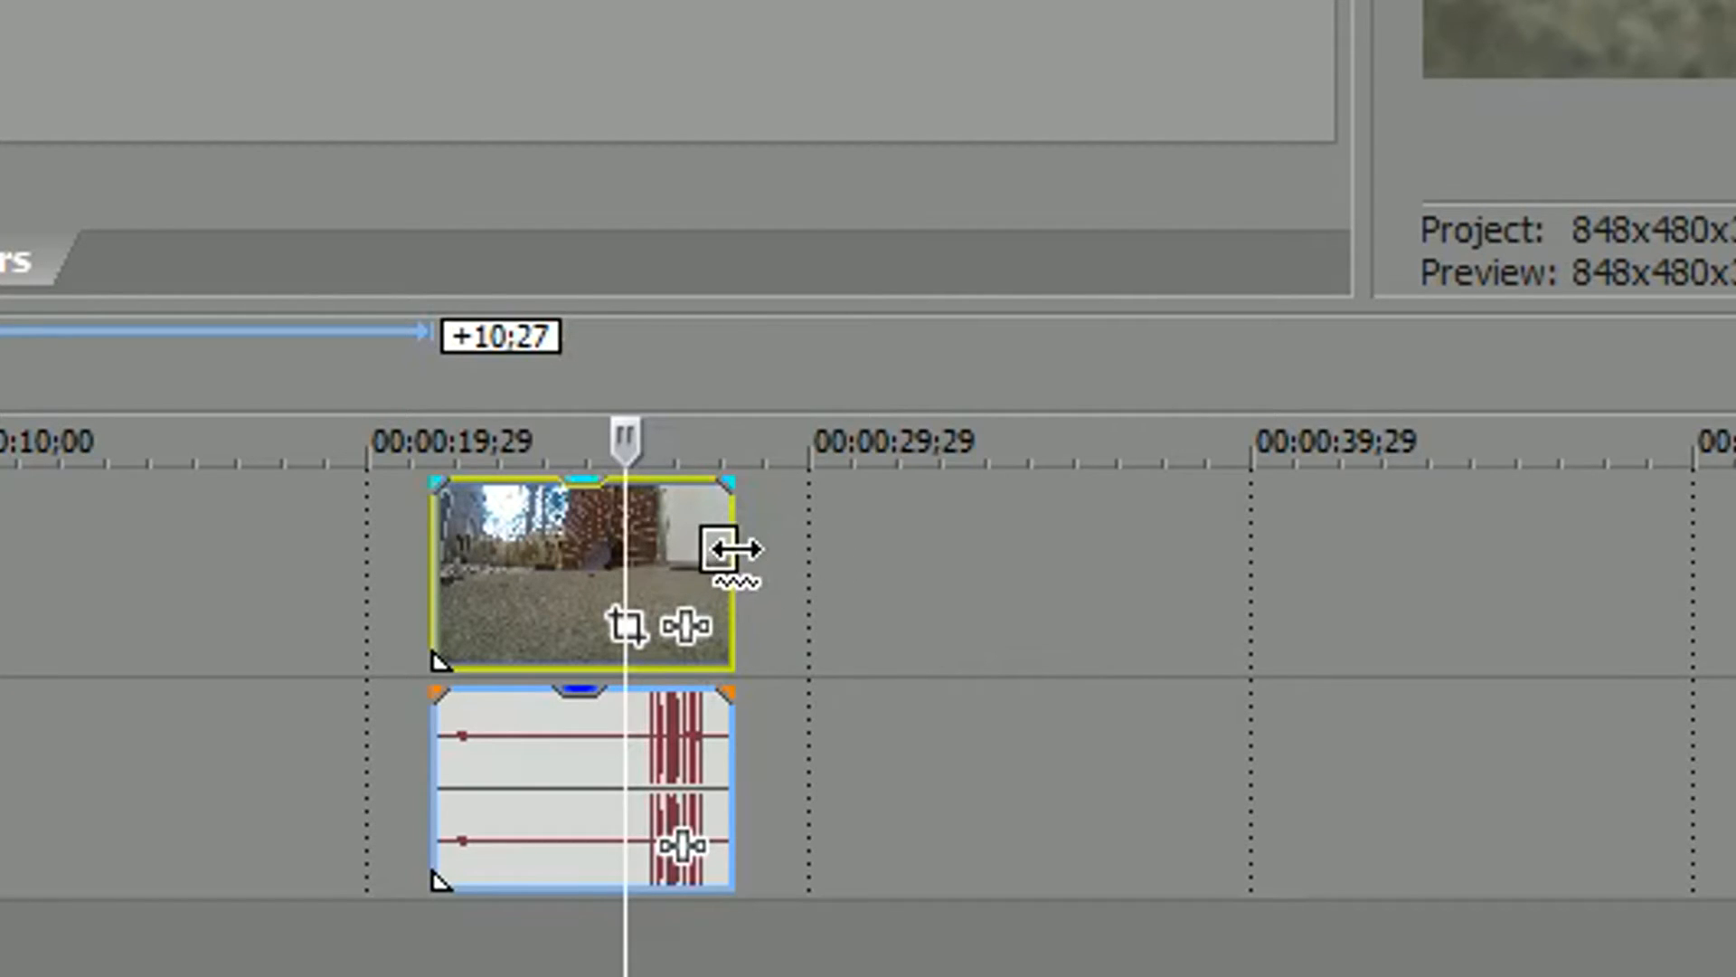
{"action": "left_click_drag", "start_coordinate": [730, 554], "coordinate": [1617, 554]}
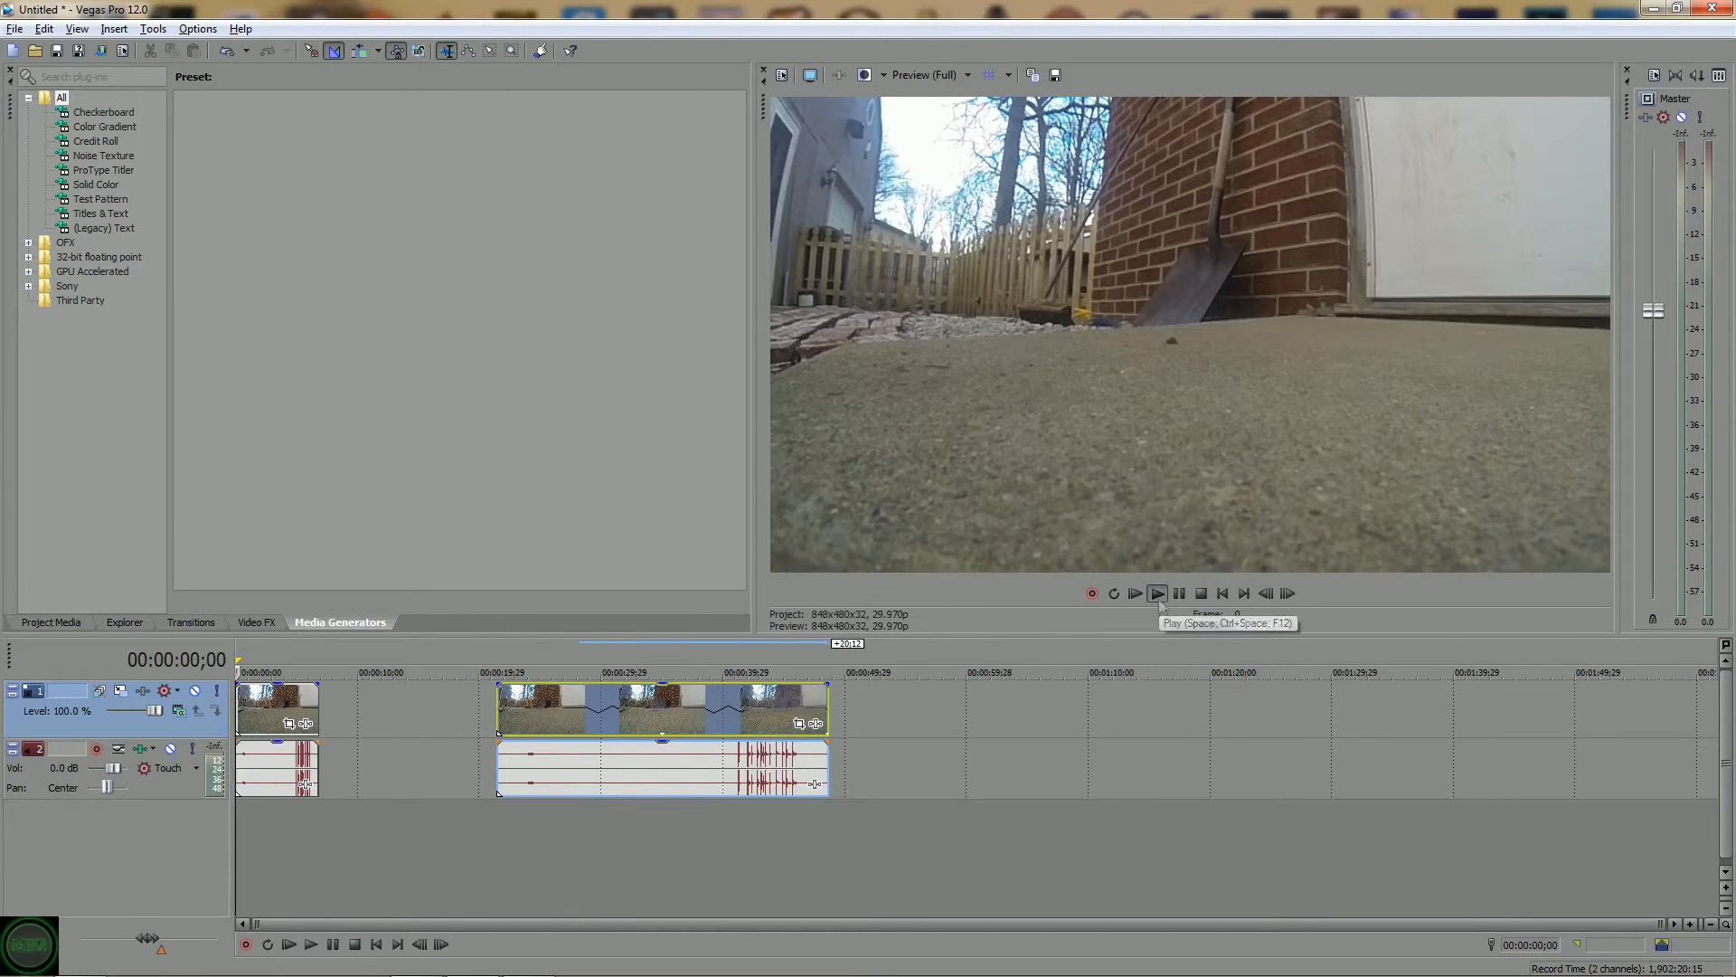
{"action": "left_click", "coordinate": [1158, 593]}
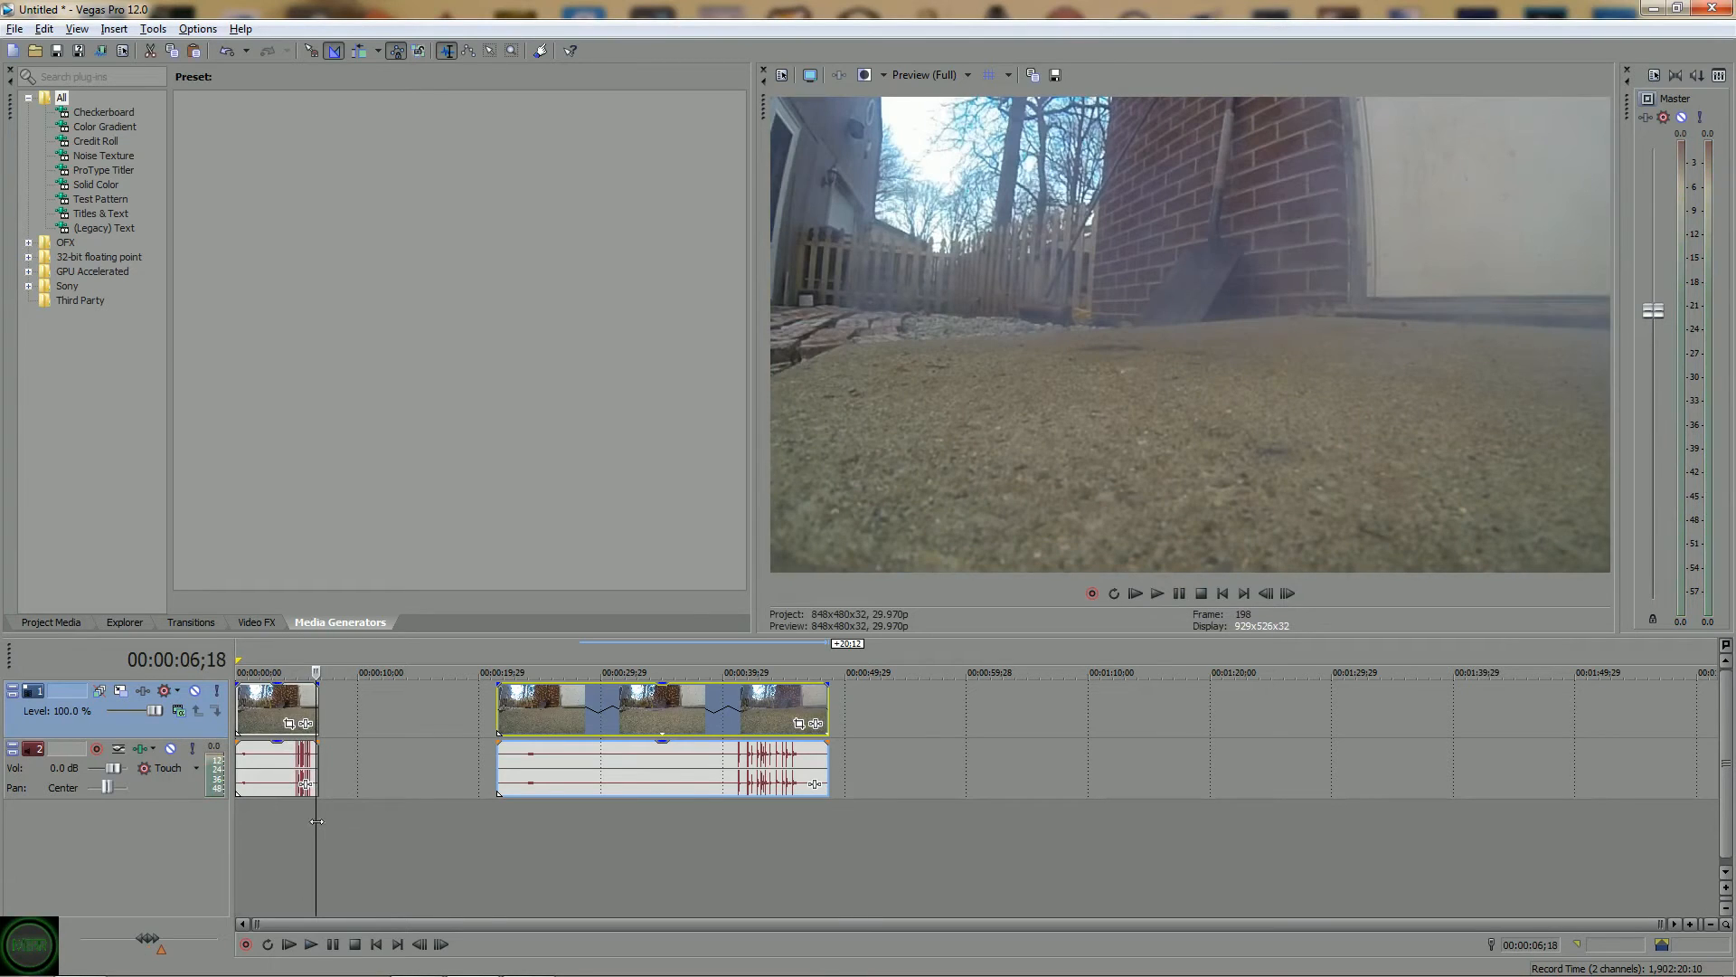
{"action": "left_click", "coordinate": [1157, 593]}
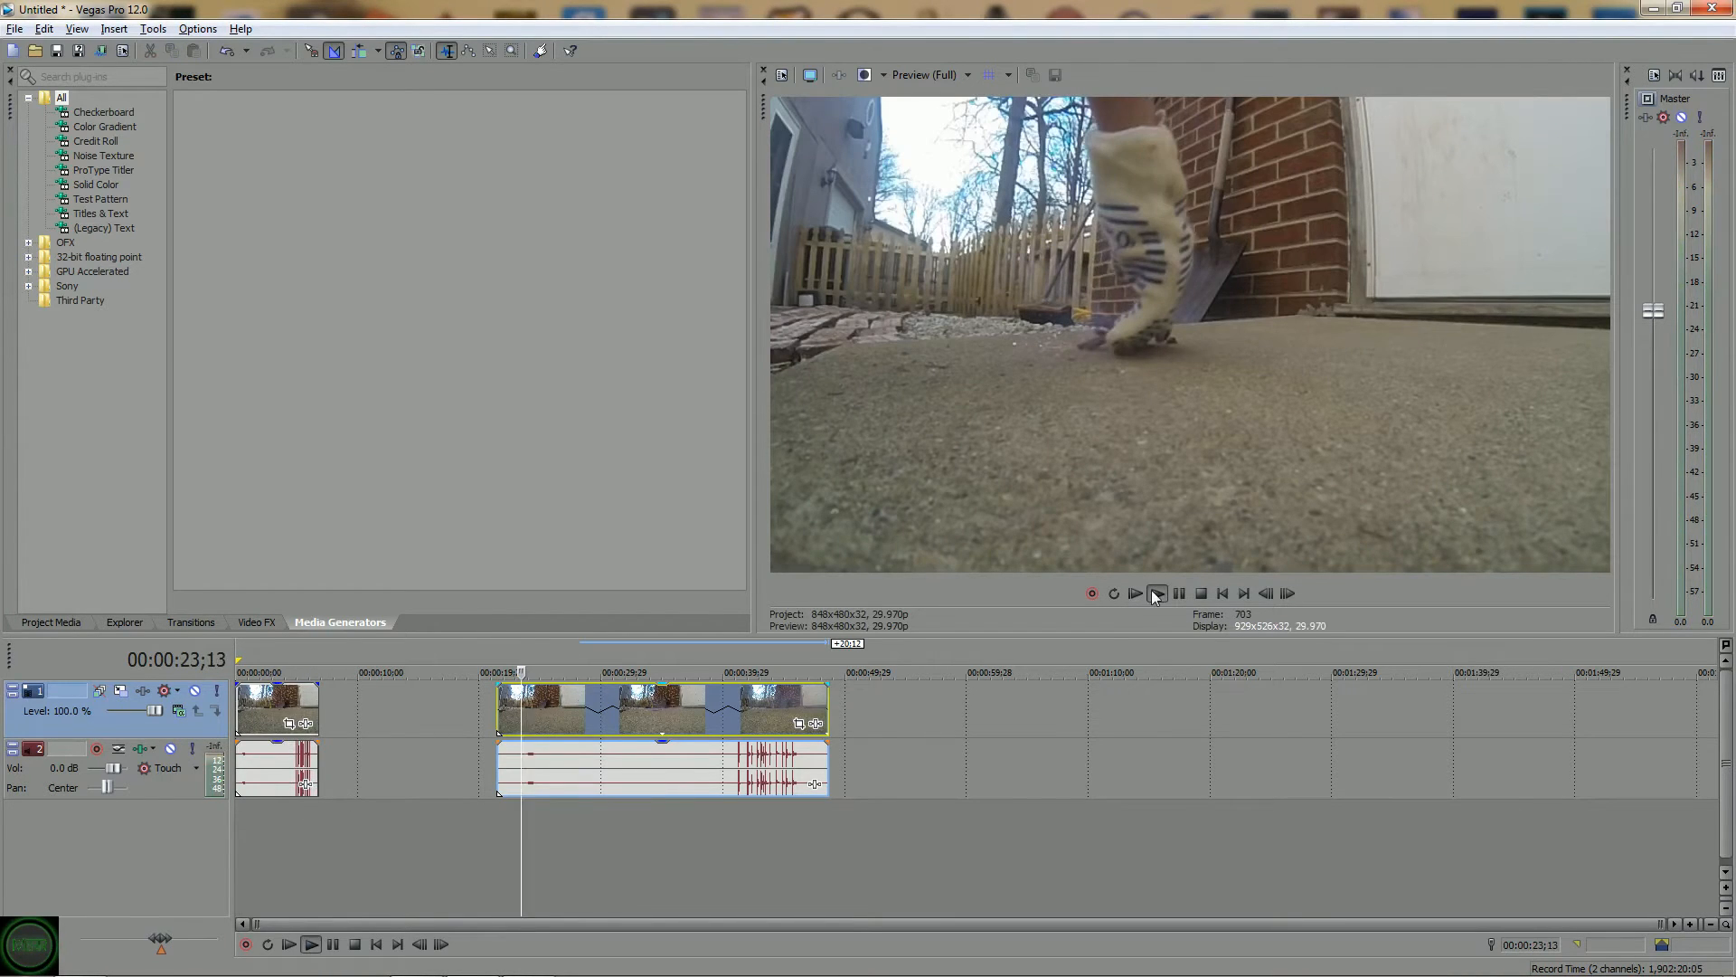
{"action": "left_click", "coordinate": [1180, 593]}
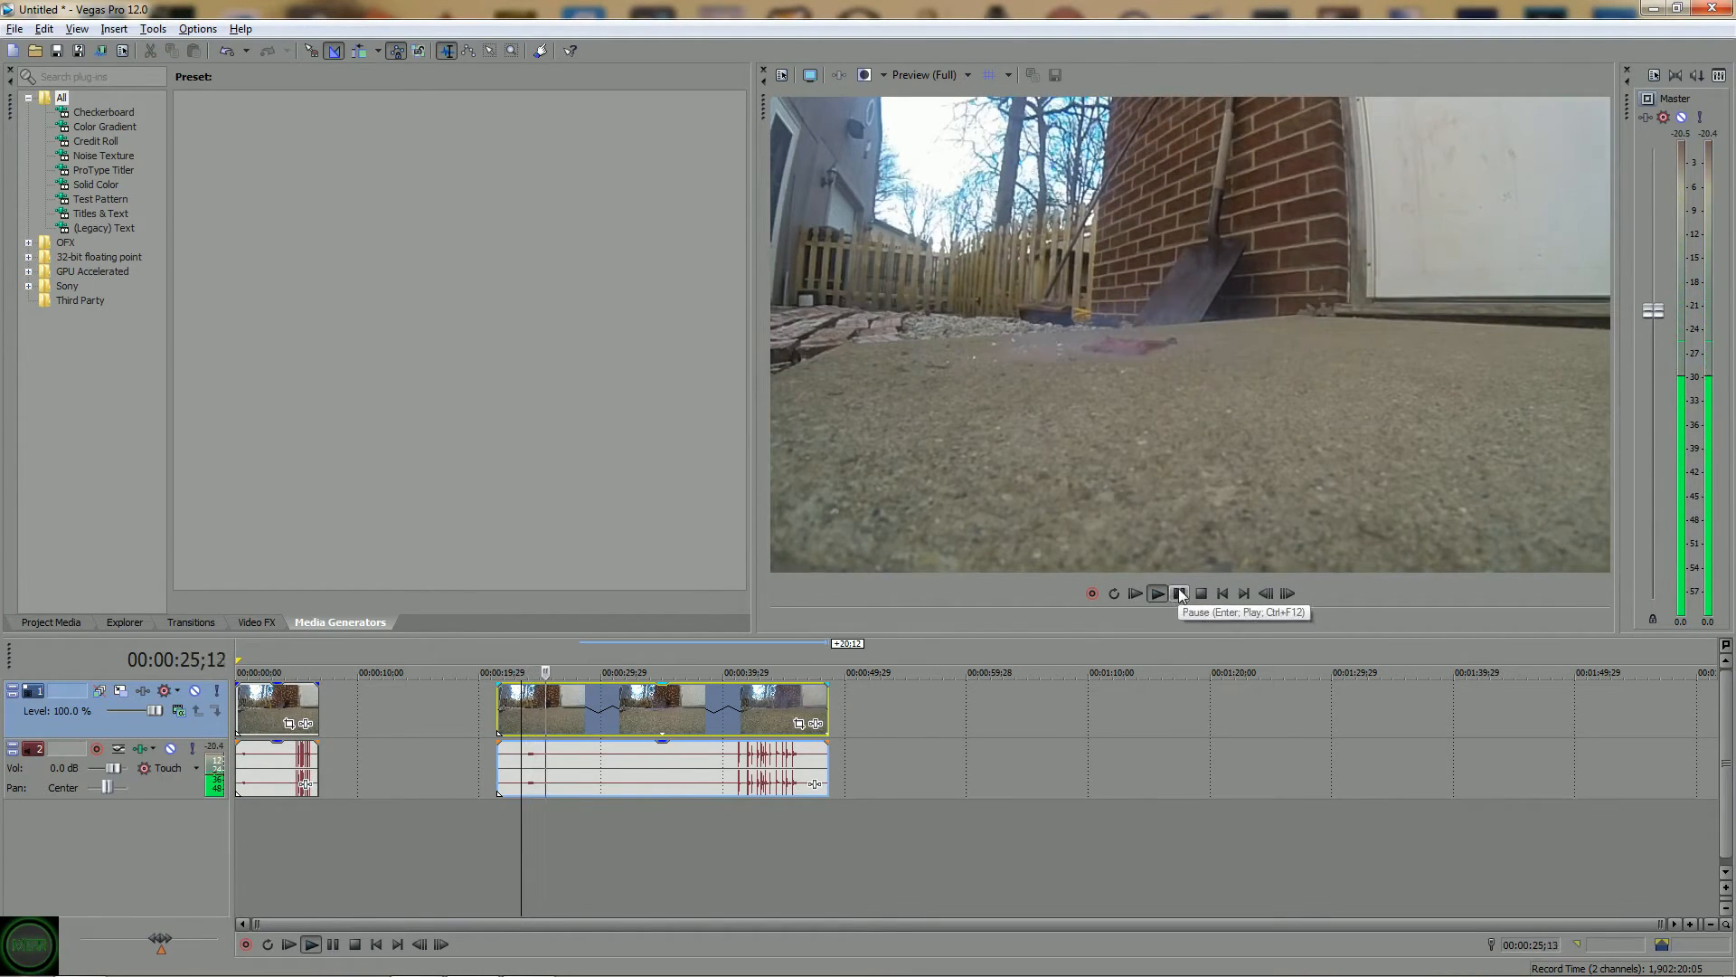
{"action": "left_click", "coordinate": [1157, 593]}
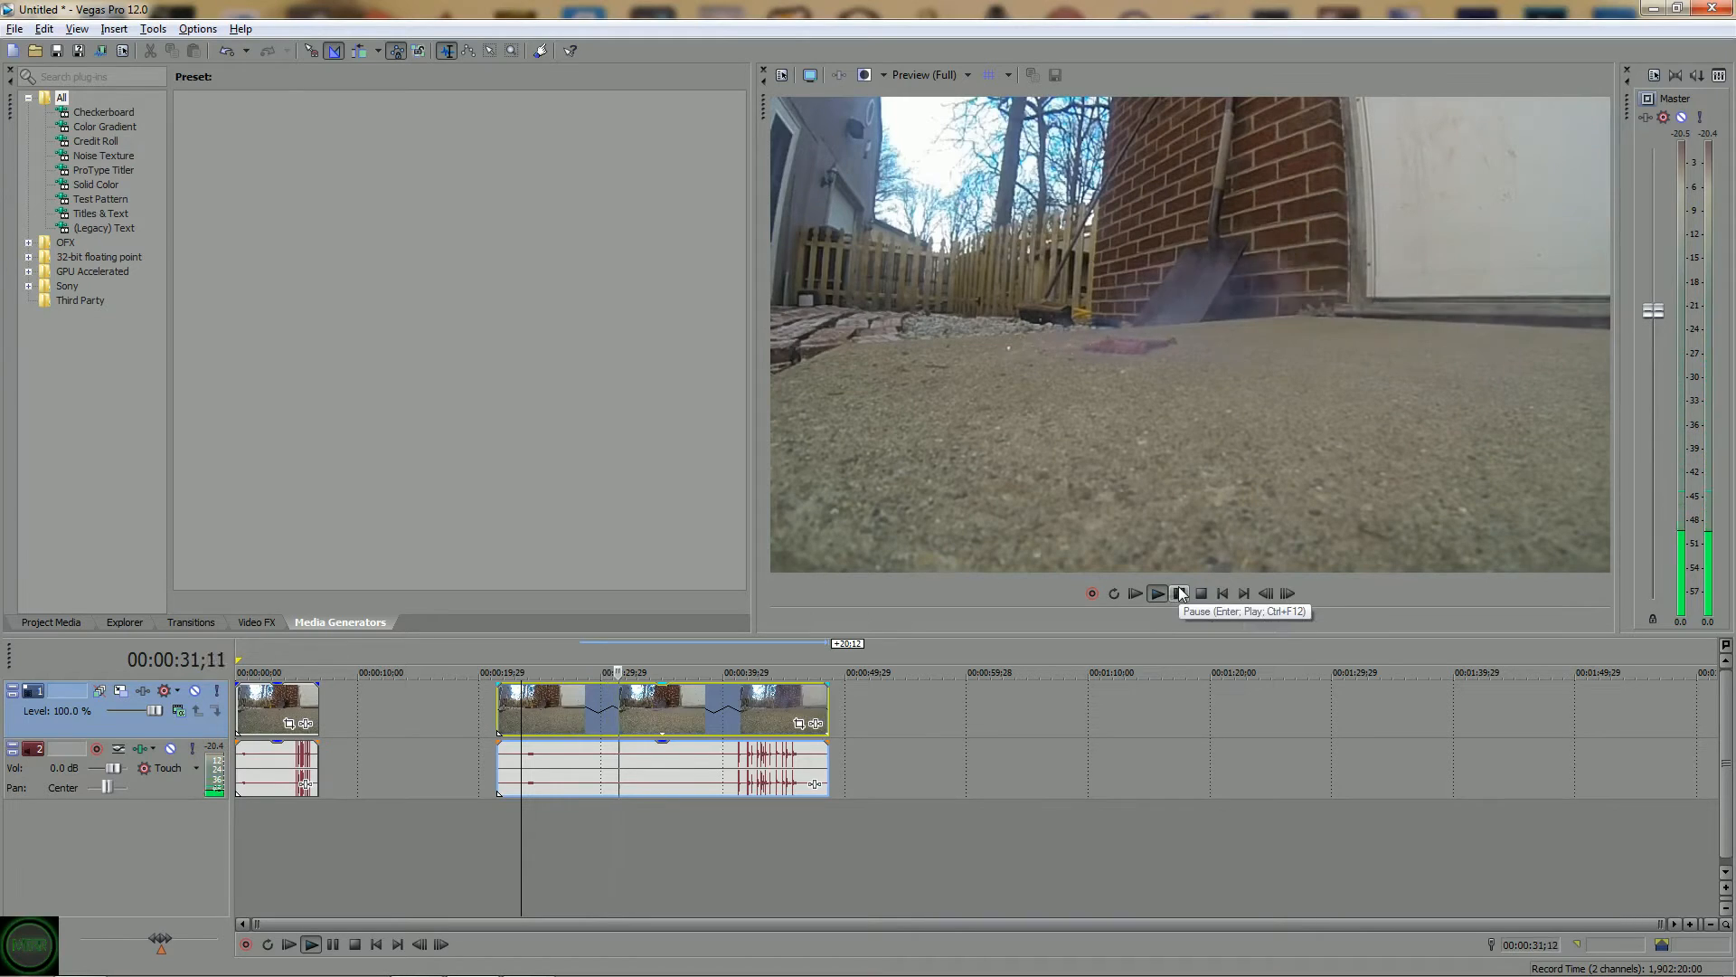
{"action": "left_click", "coordinate": [1180, 594]}
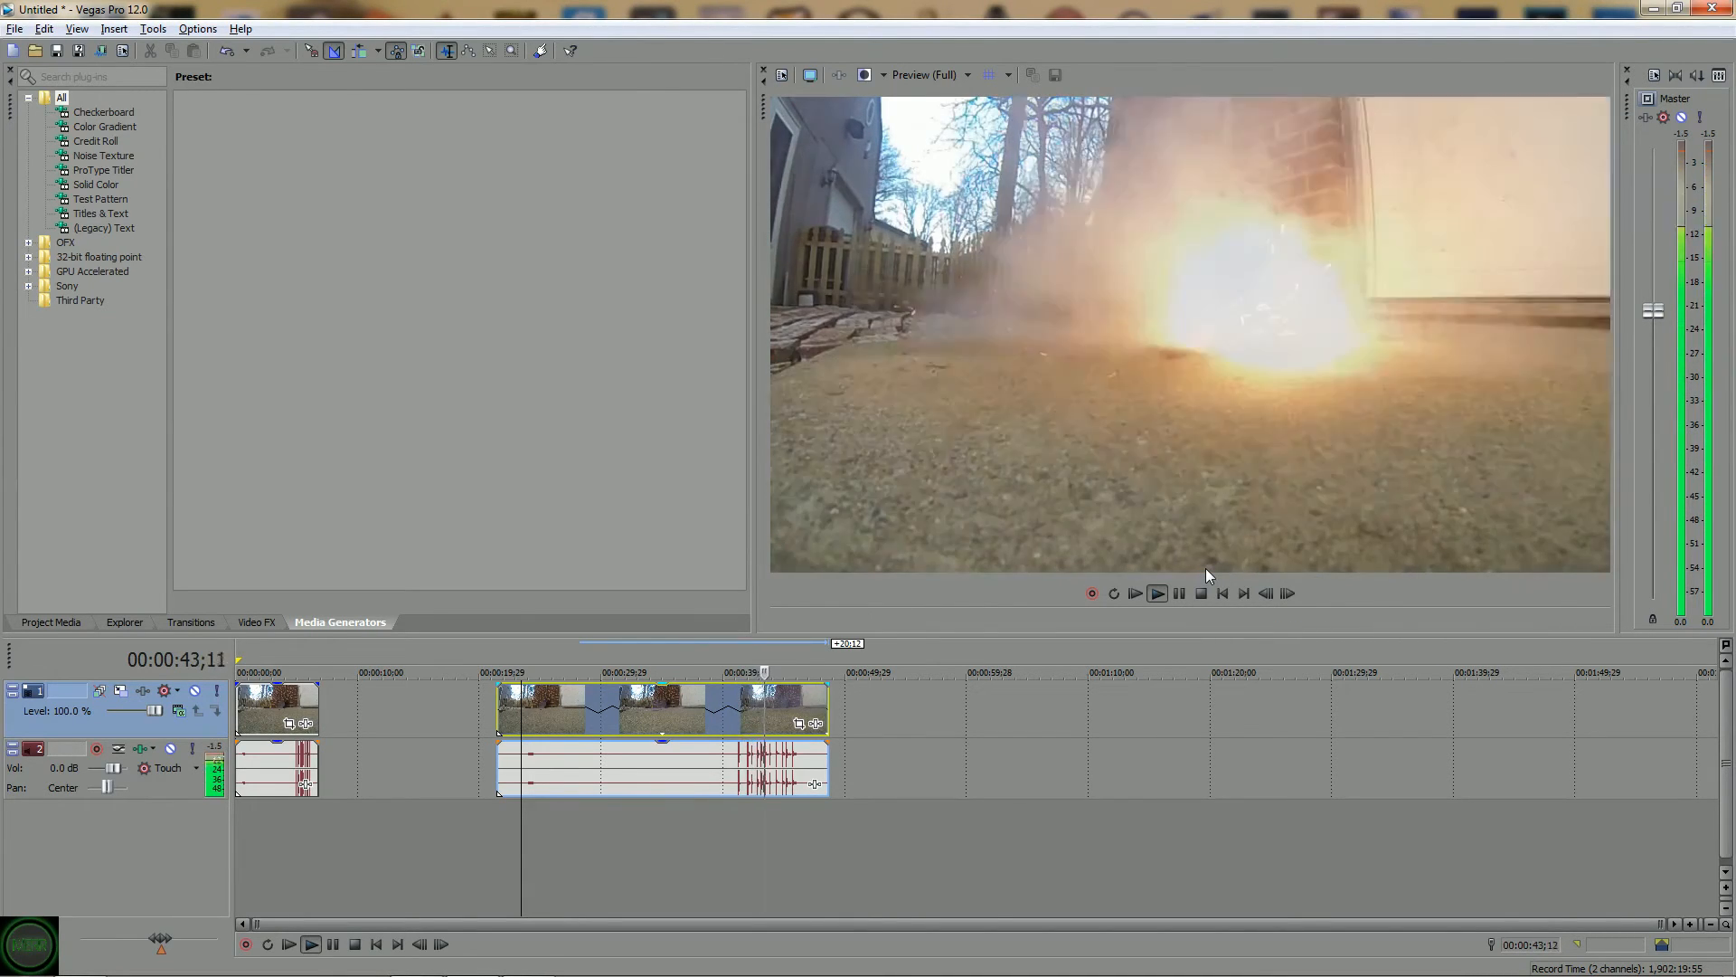
{"action": "left_click", "coordinate": [1181, 594]}
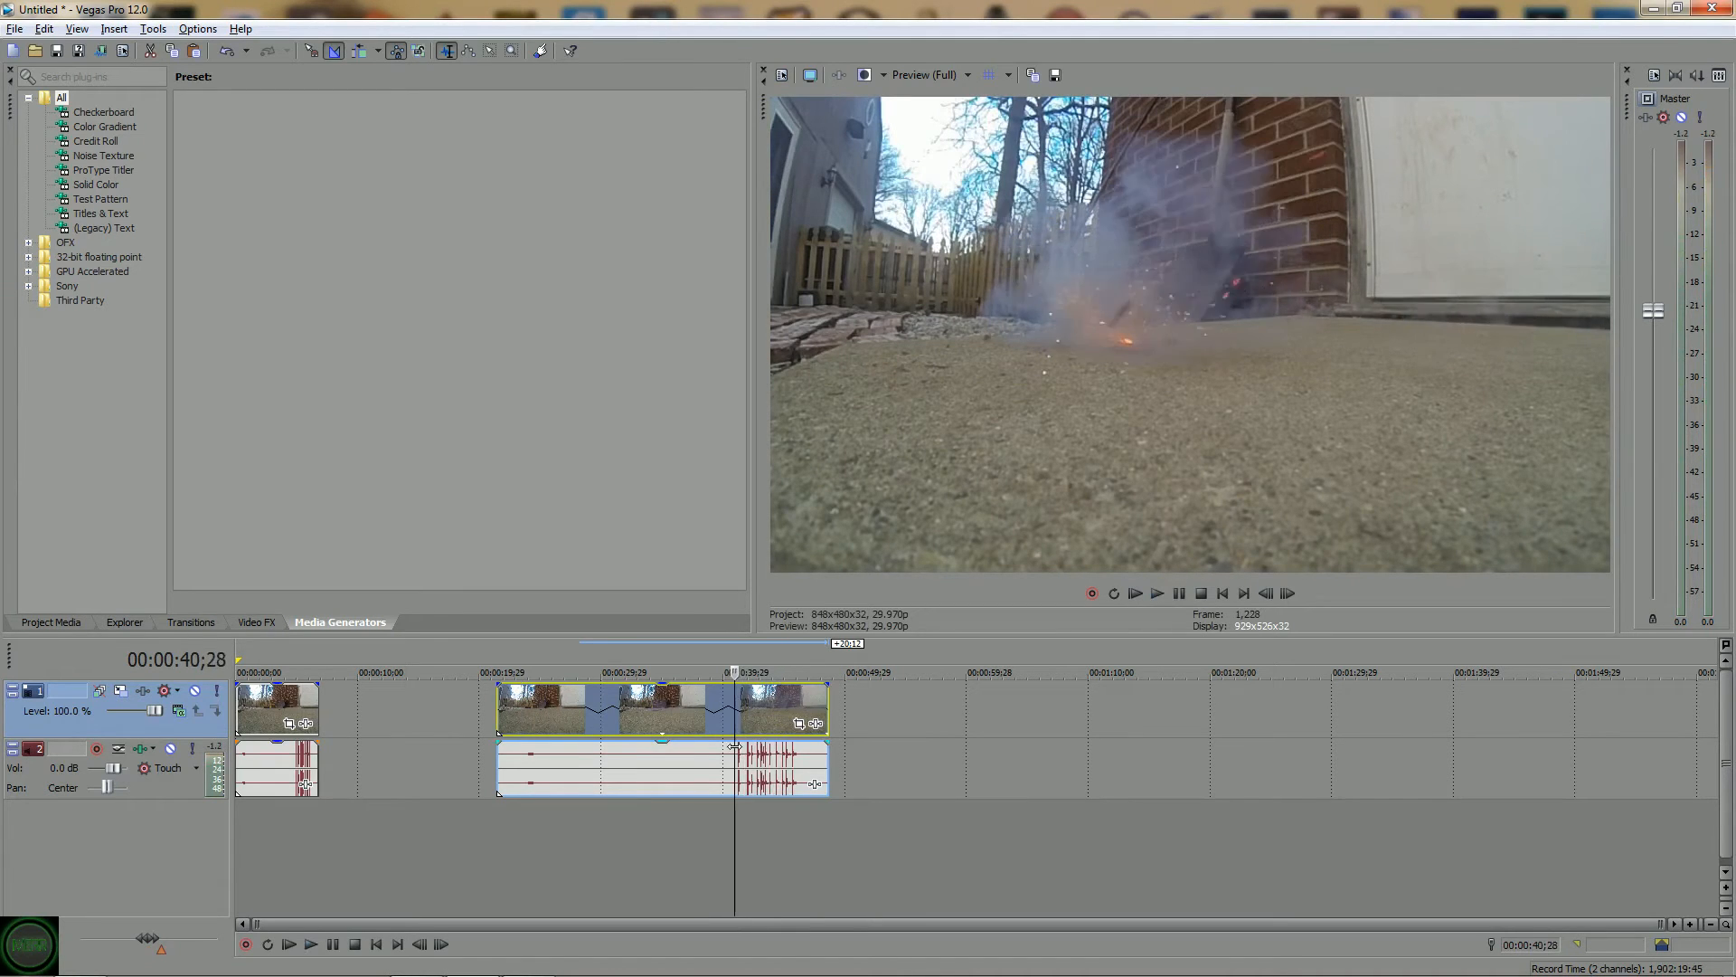
{"action": "left_click", "coordinate": [1158, 593]}
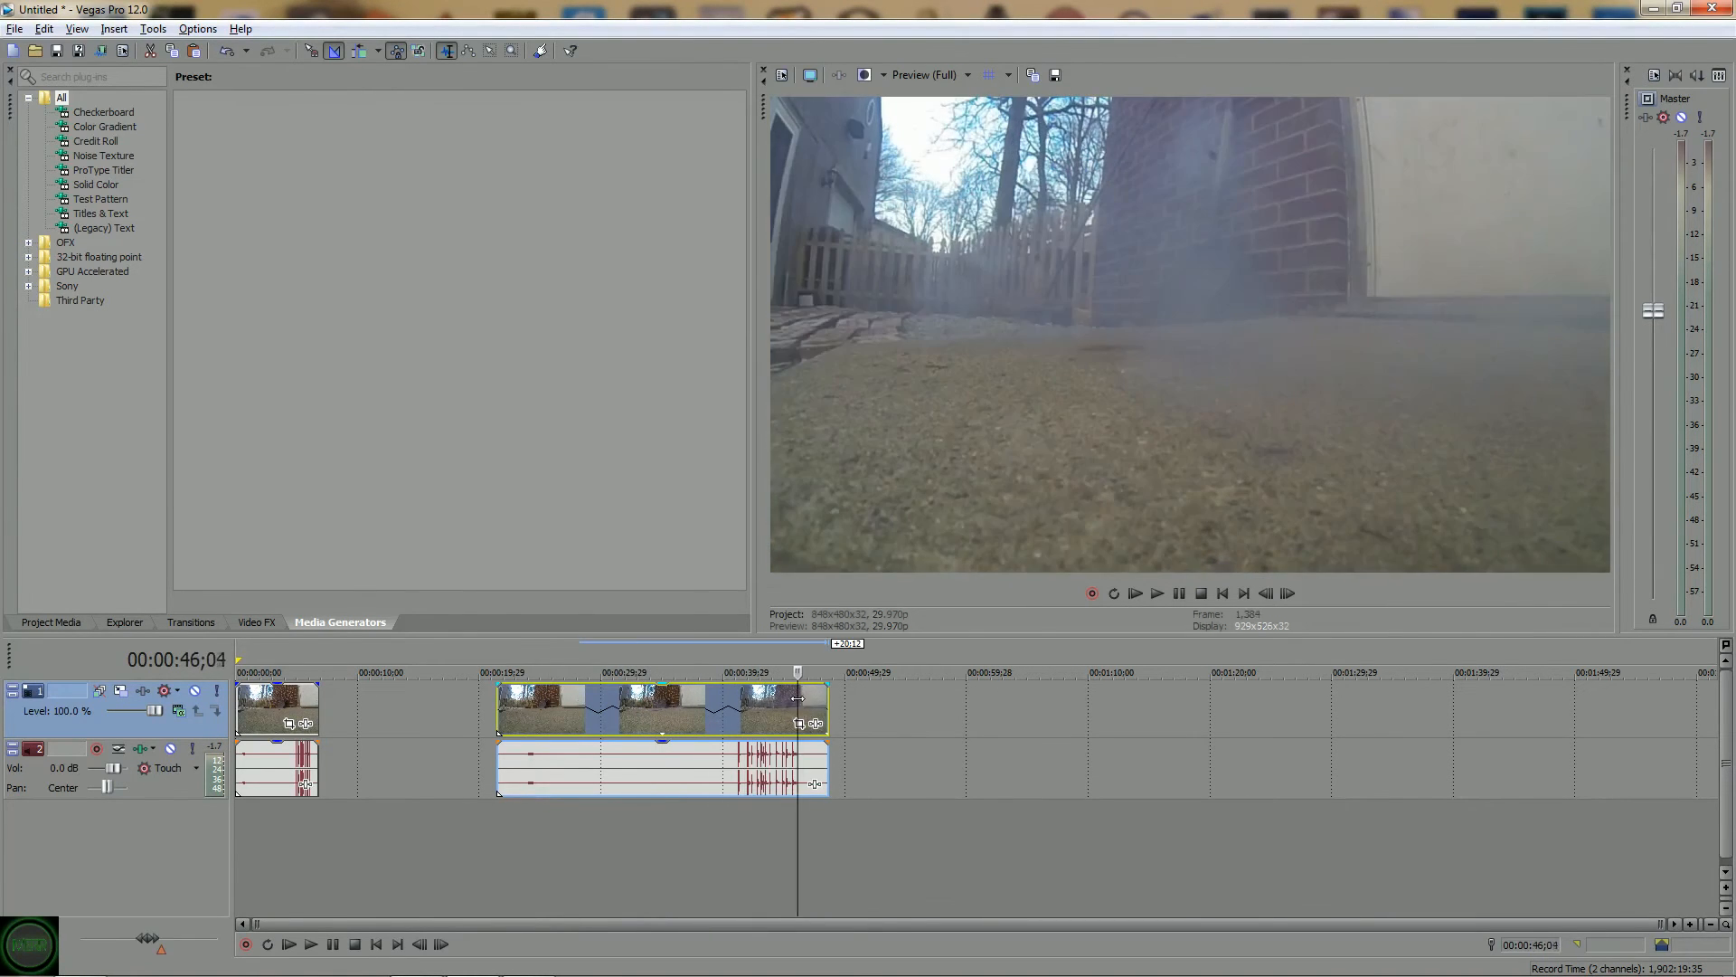
{"action": "left_click", "coordinate": [736, 744]}
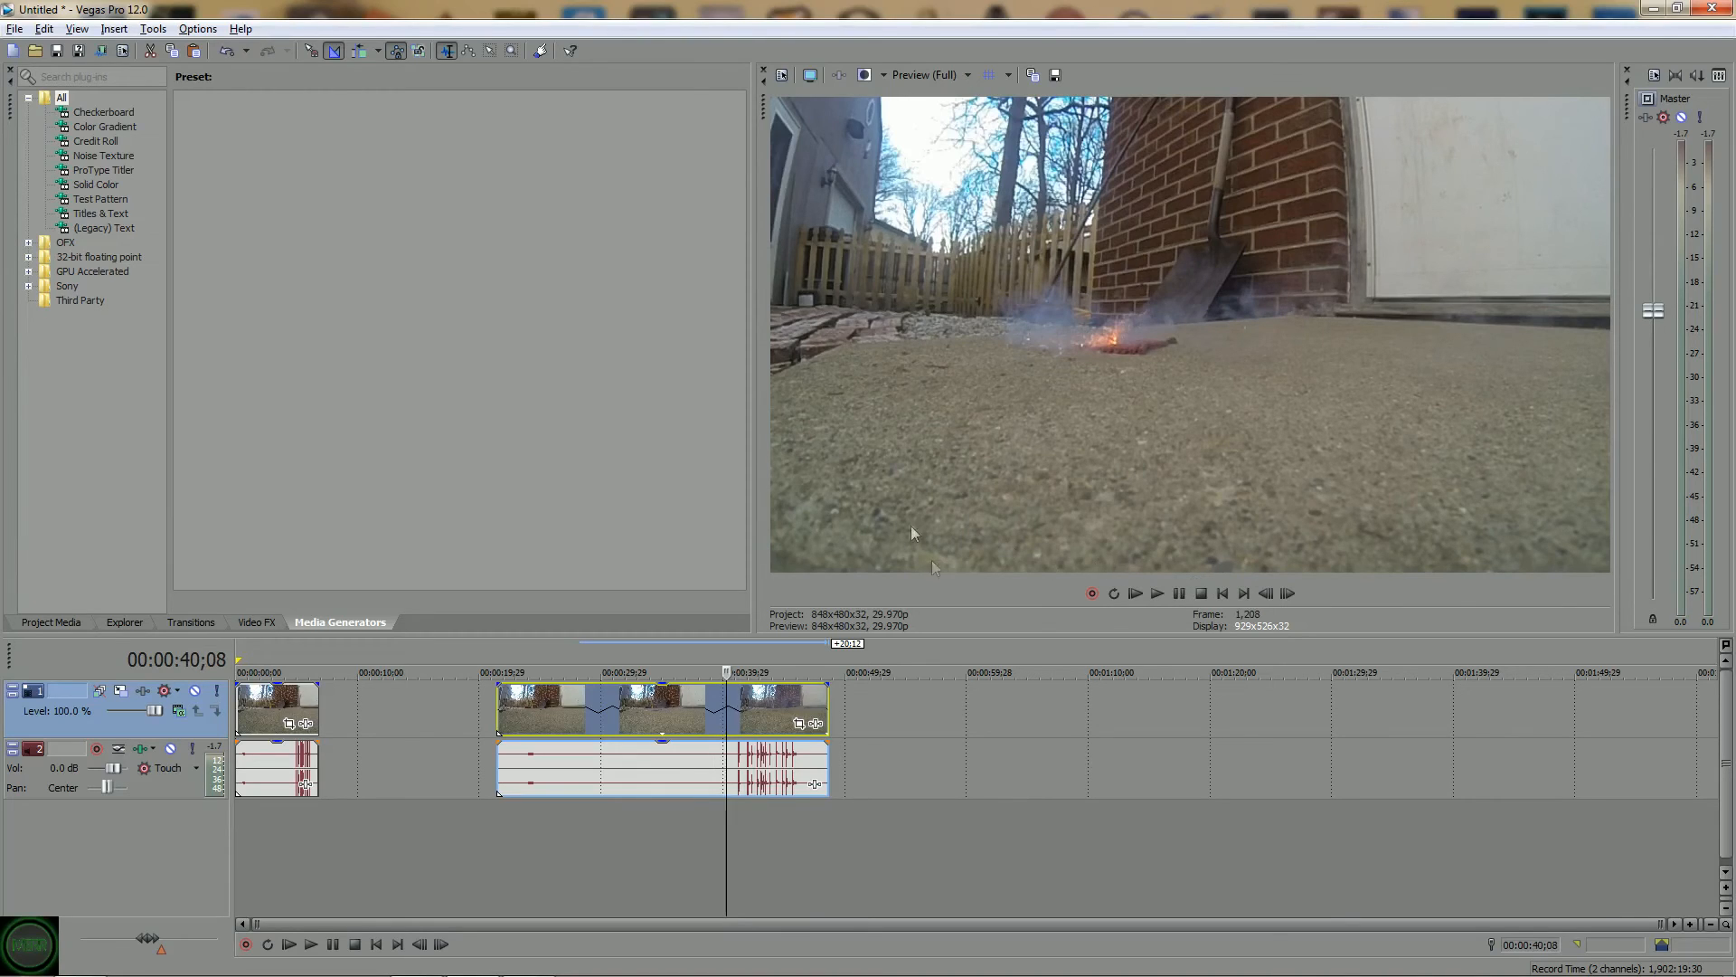
{"action": "mouse_move", "coordinate": [925, 501]}
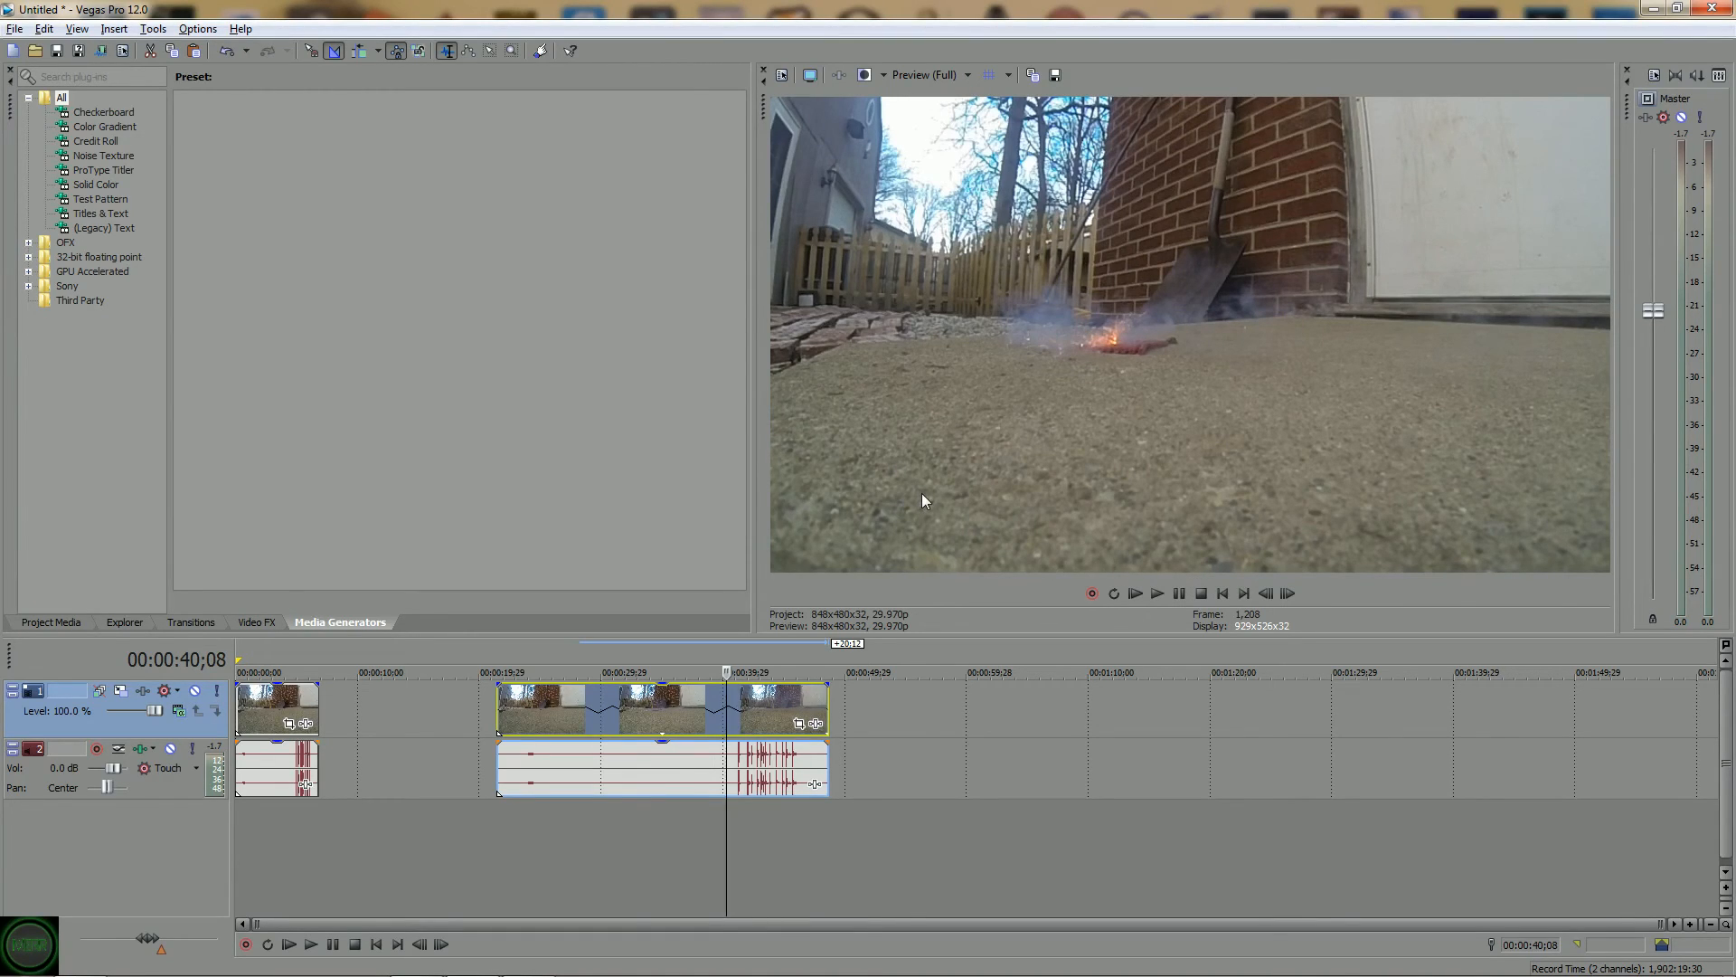